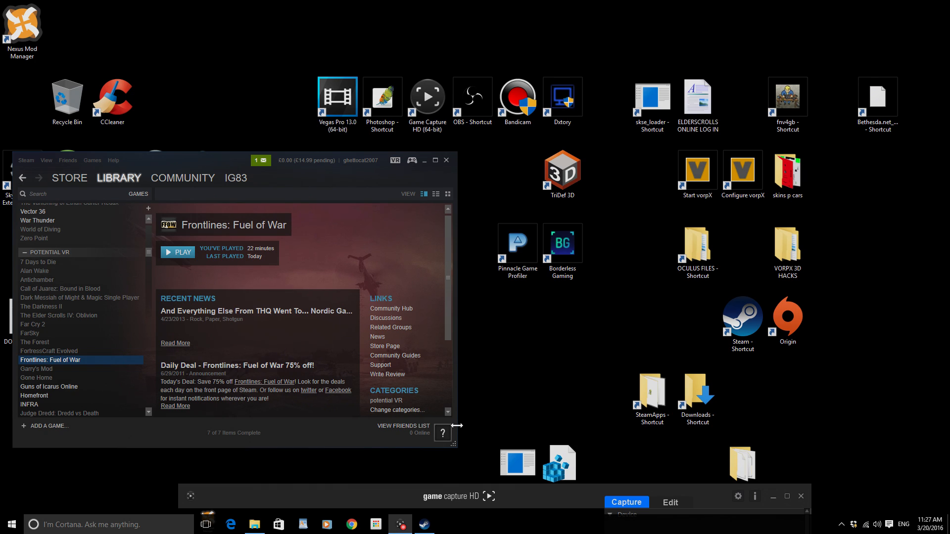
pyautogui.moveTo(461, 429)
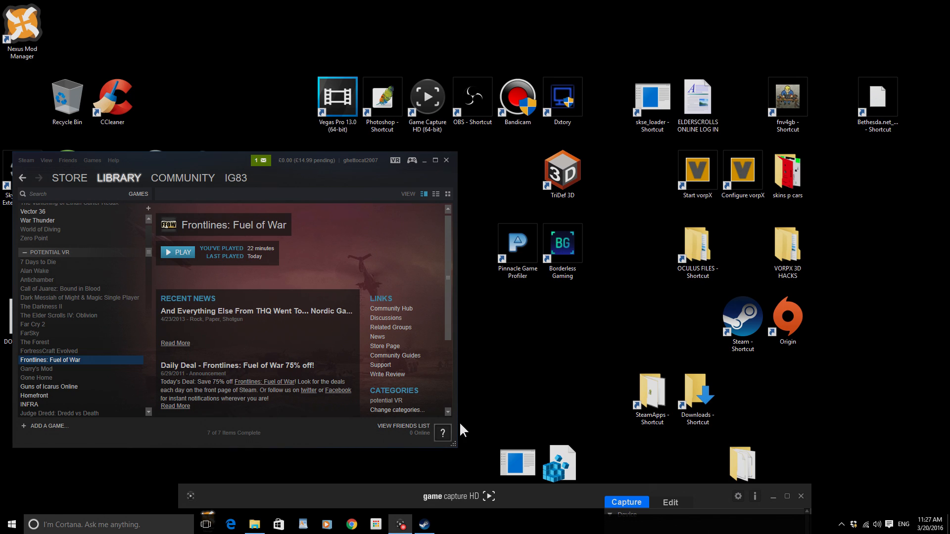
pyautogui.moveTo(483, 411)
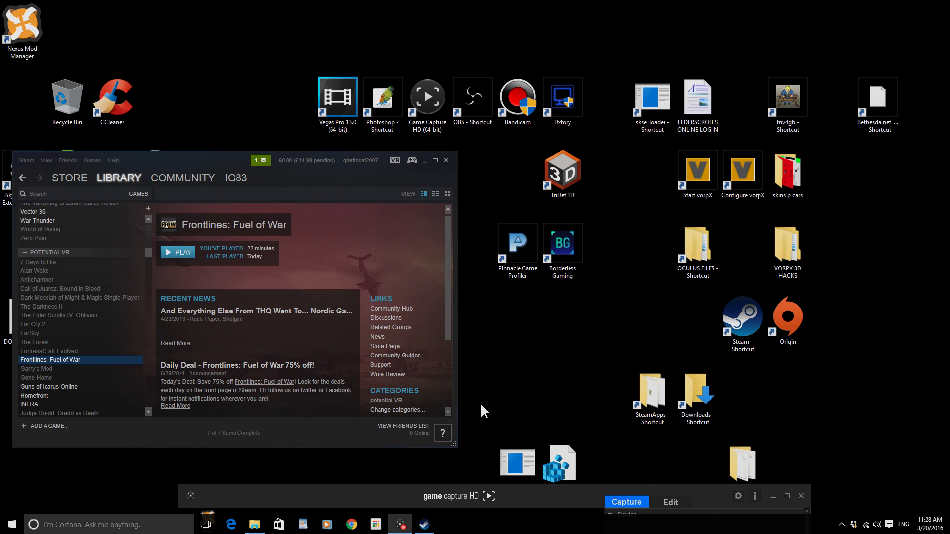
pyautogui.moveTo(500, 390)
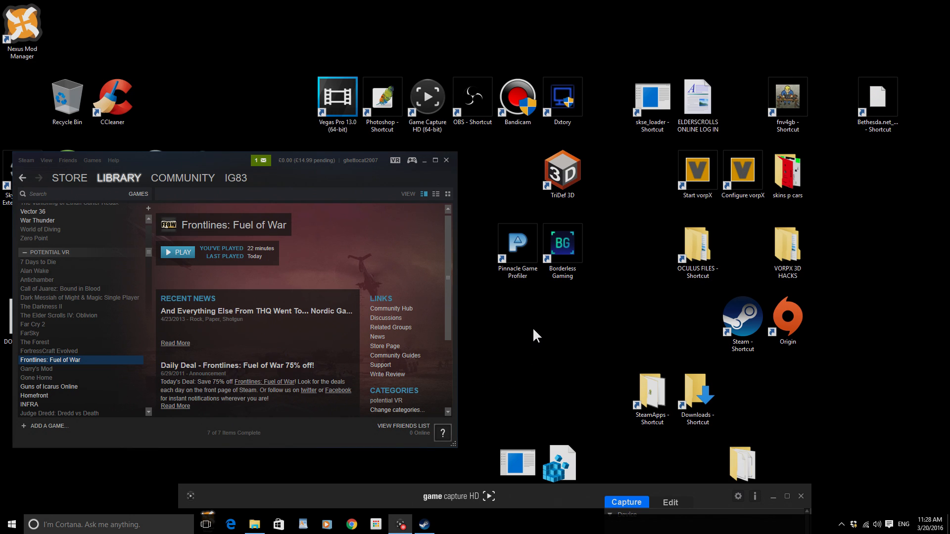
pyautogui.moveTo(183, 231)
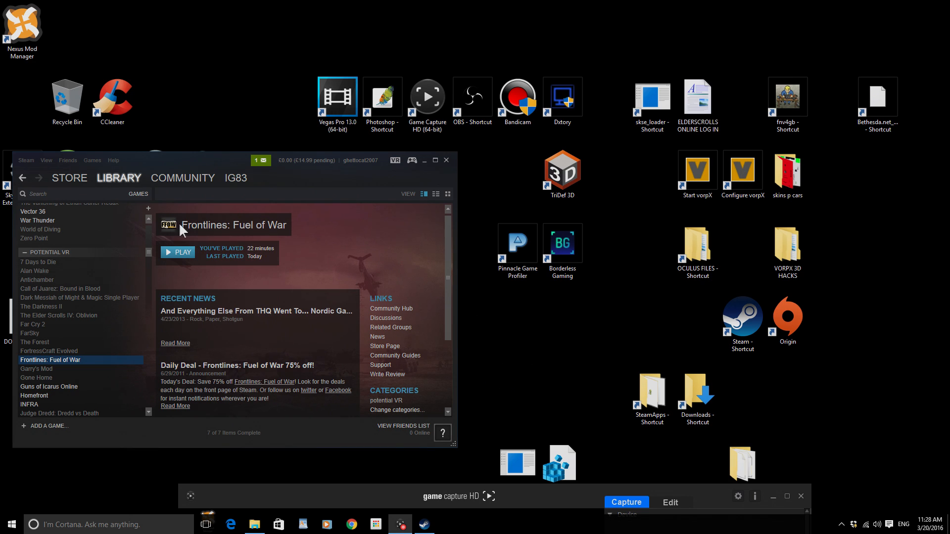
pyautogui.moveTo(336, 205)
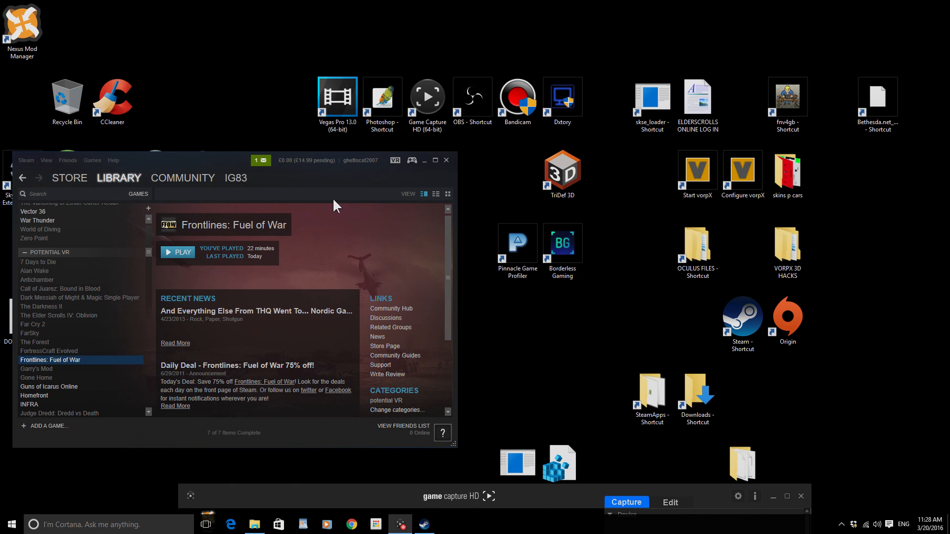
pyautogui.moveTo(340, 195)
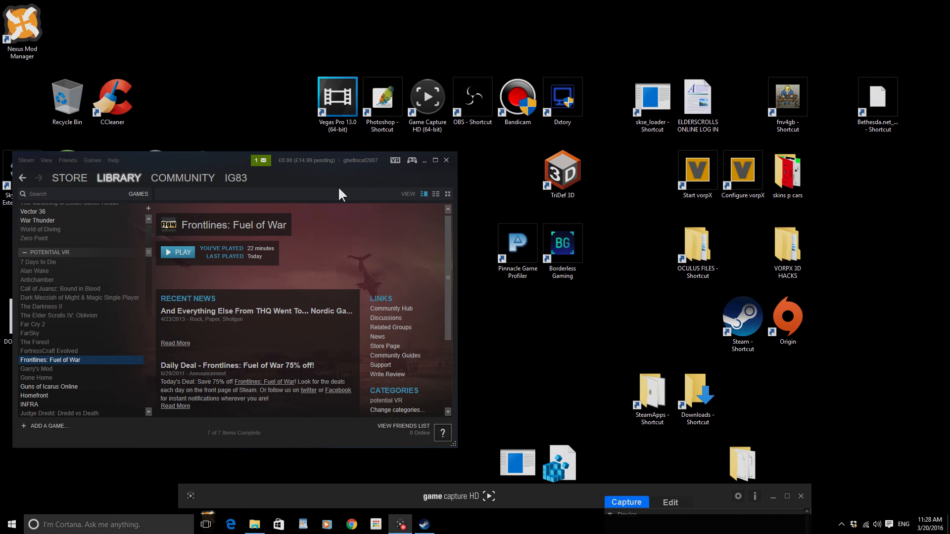
pyautogui.moveTo(338, 192)
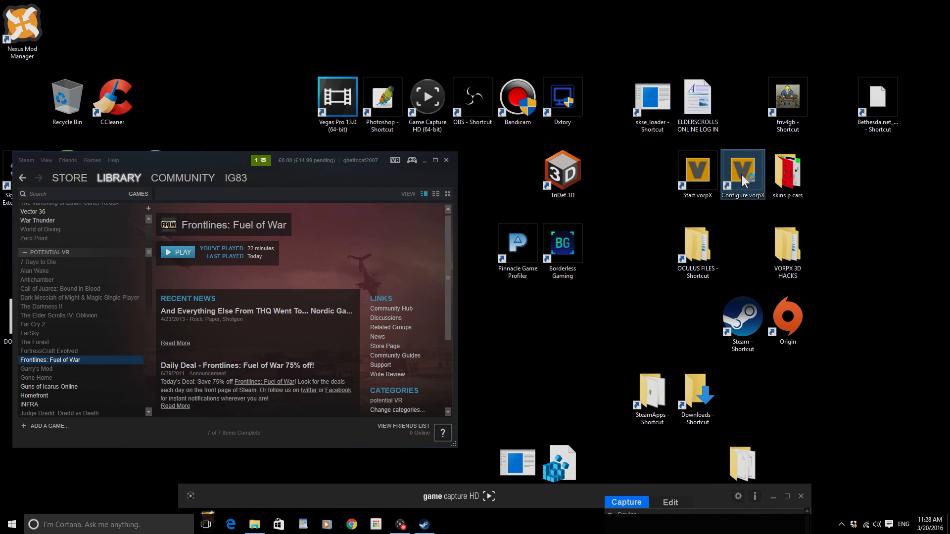
# Launch Configure vorpX and show the Local Profiles list under General.
pyautogui.doubleClick(742, 168)
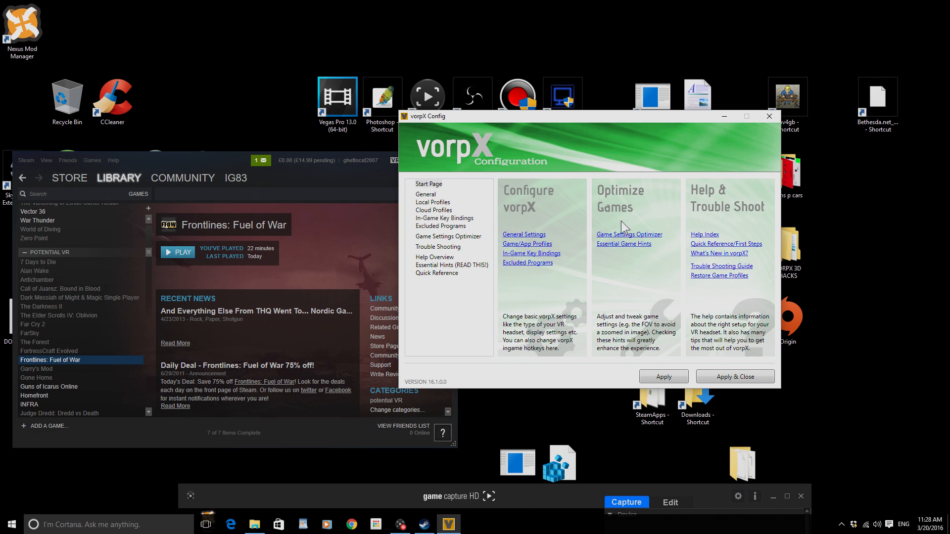
pyautogui.click(425, 194)
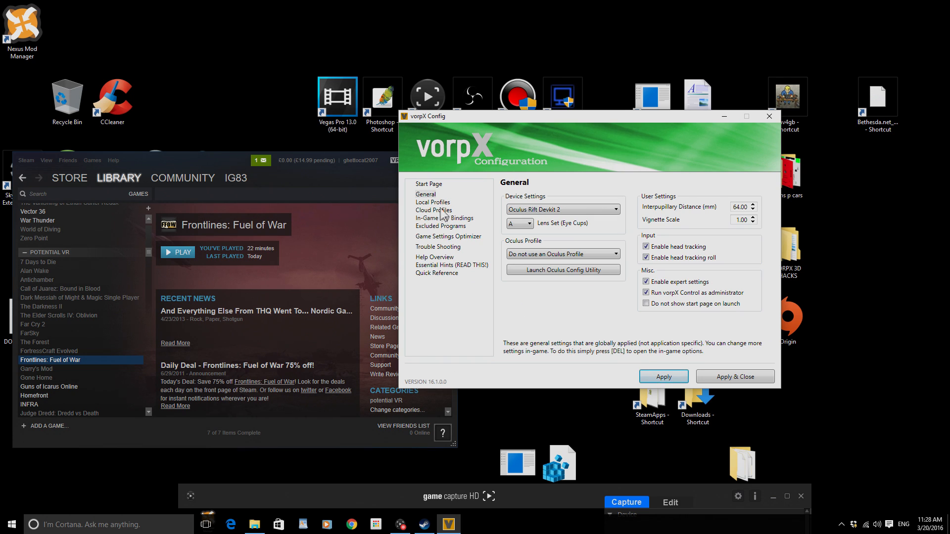
pyautogui.click(433, 202)
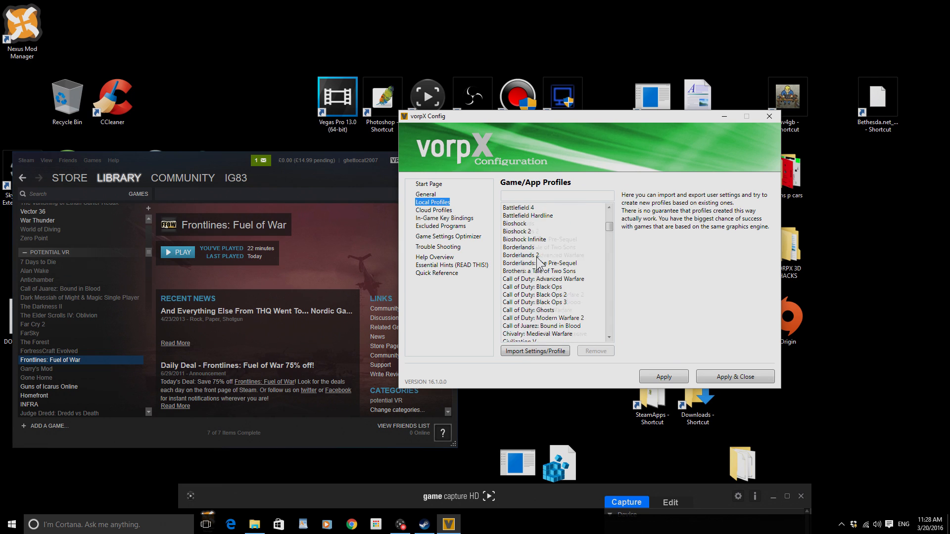
# Scroll to the bottom of the profile list and select Unreal Engine 3.
pyautogui.scroll(-3)
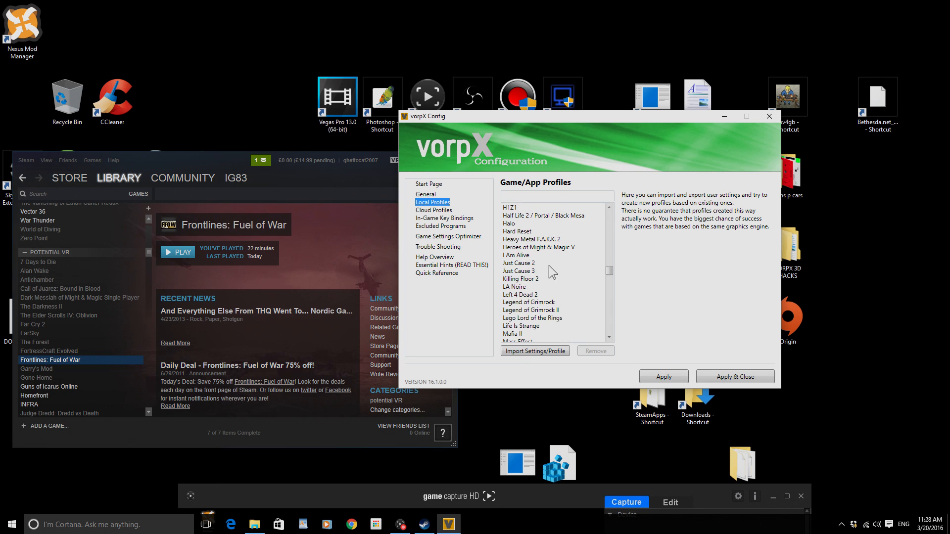
pyautogui.scroll(-3)
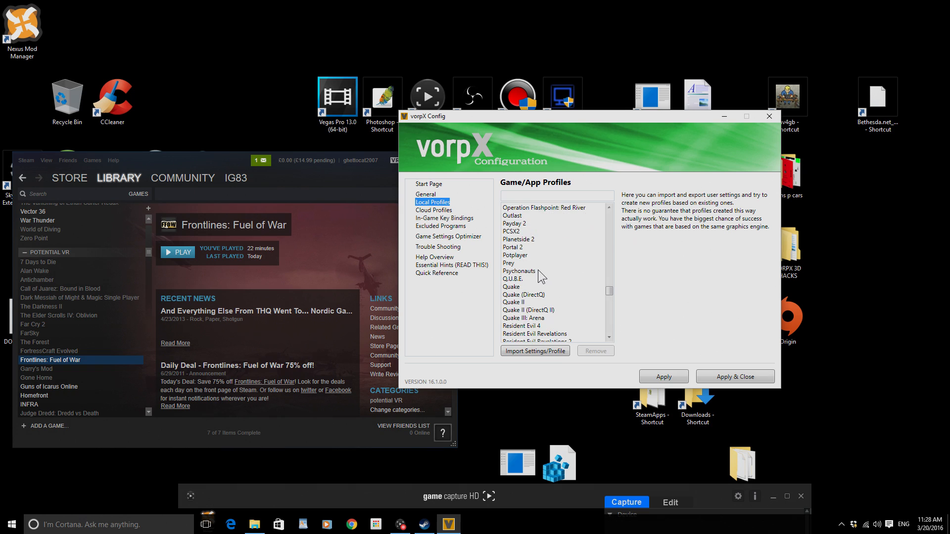
pyautogui.scroll(-3)
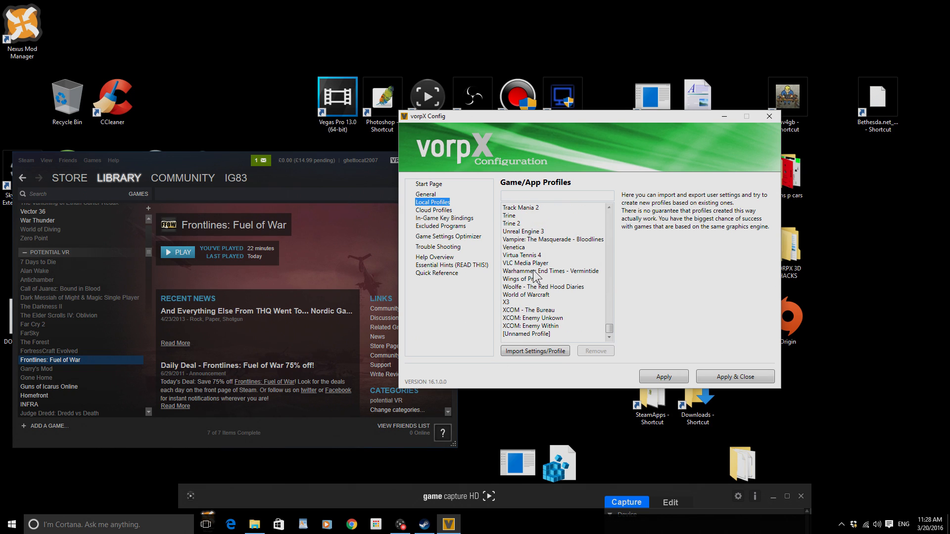
pyautogui.moveTo(524, 238)
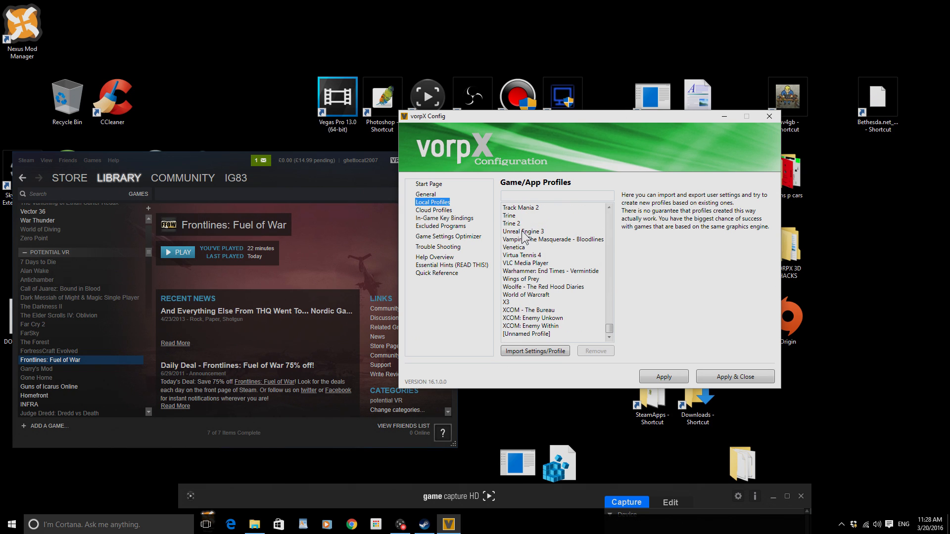
pyautogui.click(523, 232)
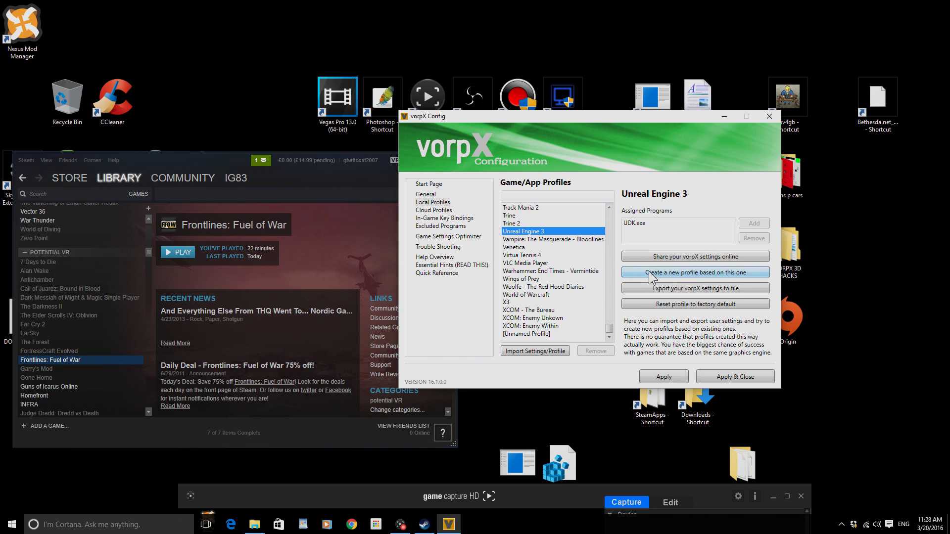
# Copy the Unreal Engine 3 profile into a new custom profile named Frontlines.
pyautogui.click(693, 272)
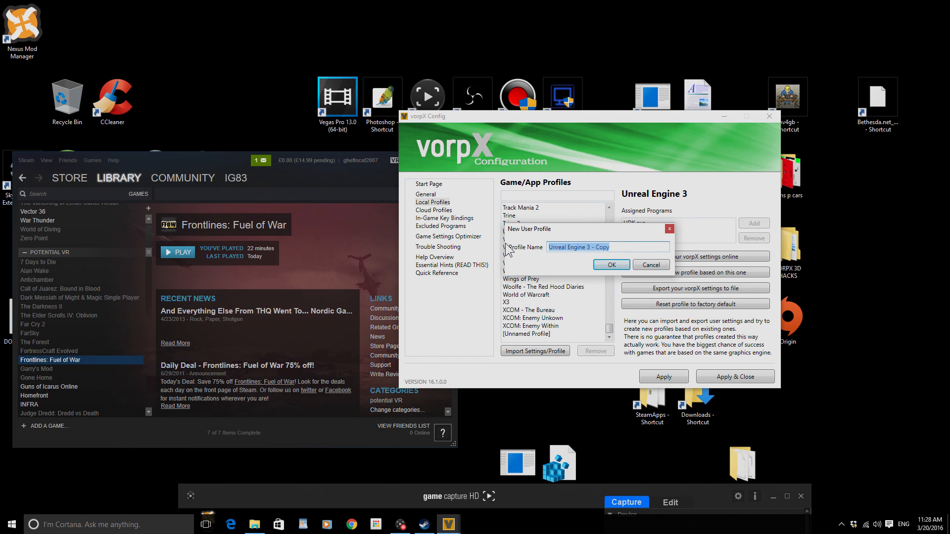
pyautogui.write('Frontlines')
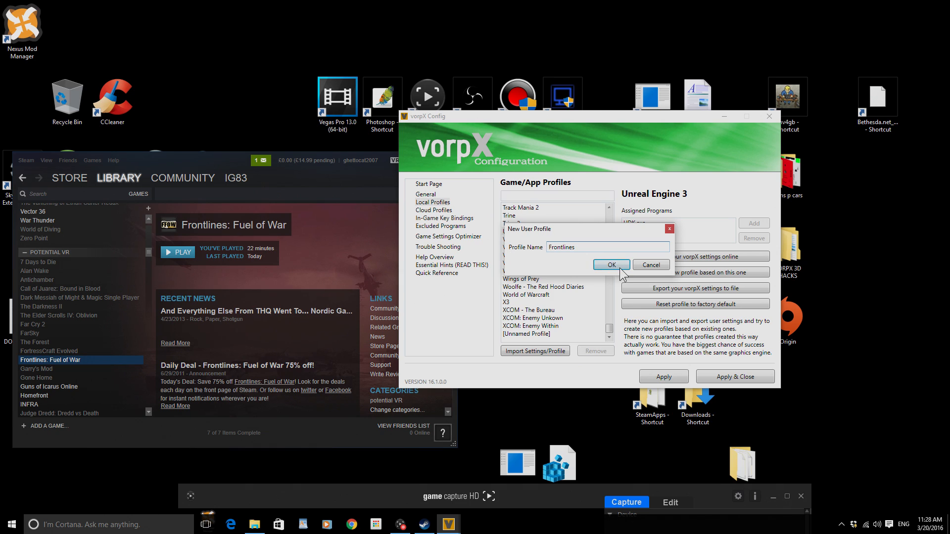
pyautogui.click(610, 264)
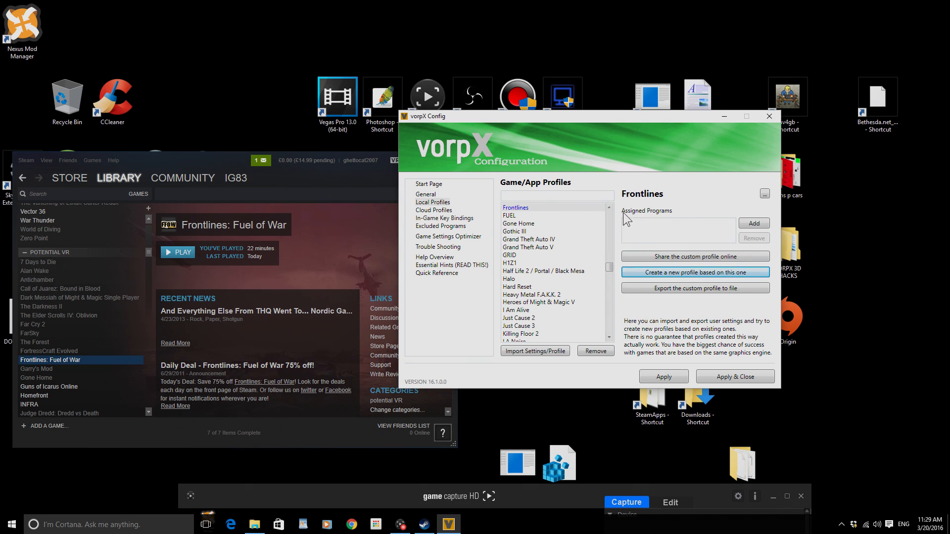
pyautogui.moveTo(666, 218)
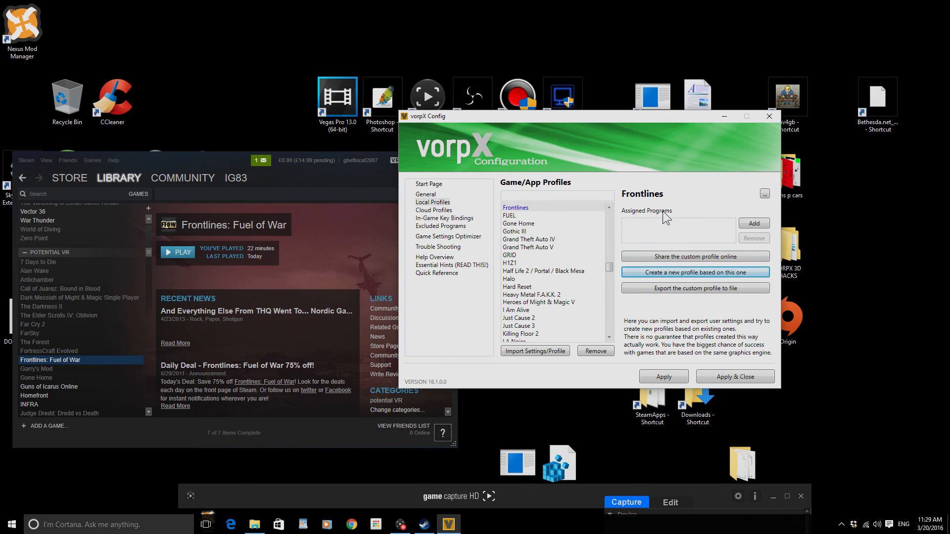
pyautogui.moveTo(740, 225)
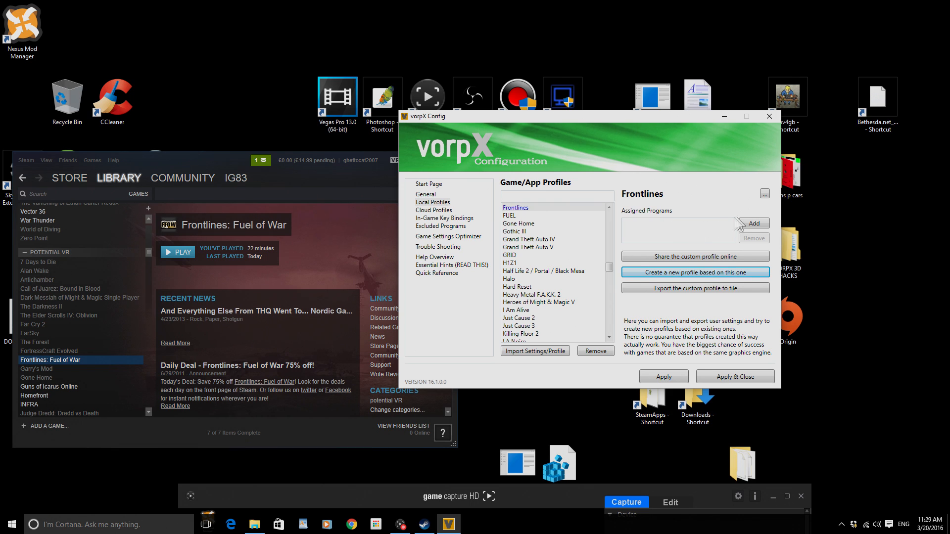
# Start adding a program to the Frontlines profile and browse to New Volume (E:).
pyautogui.click(753, 223)
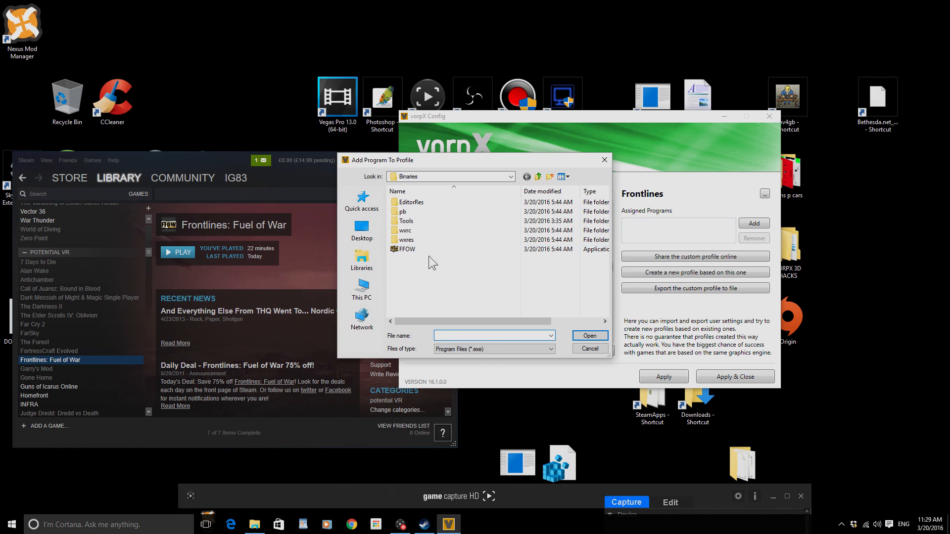
pyautogui.click(362, 288)
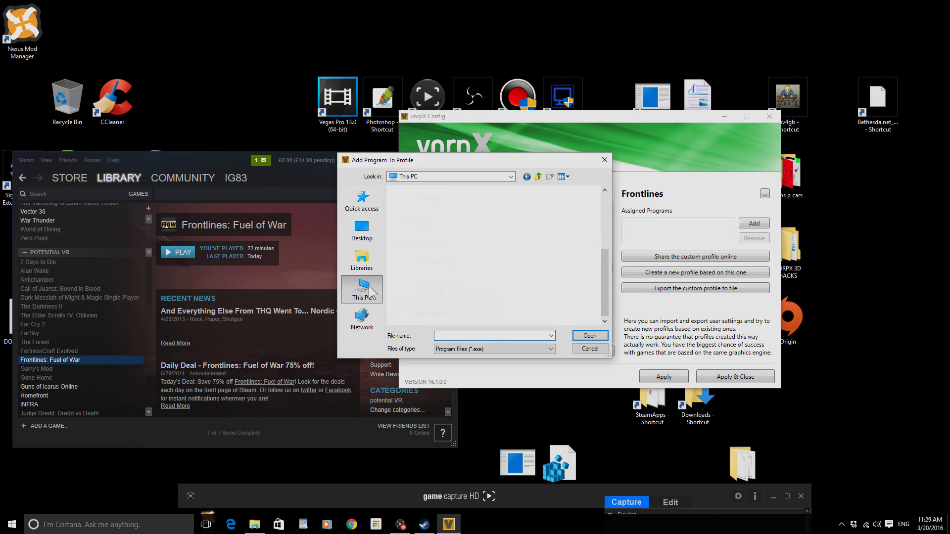
pyautogui.click(443, 312)
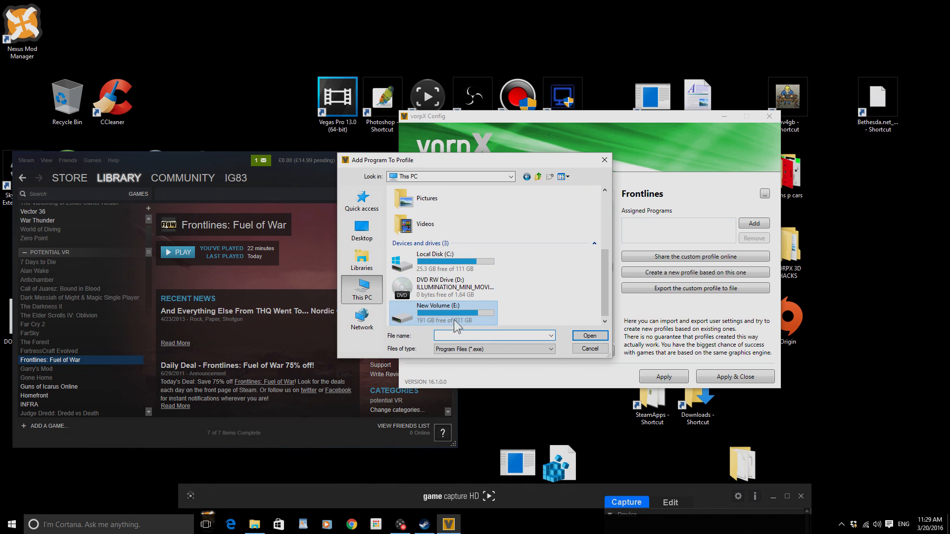
pyautogui.doubleClick(454, 312)
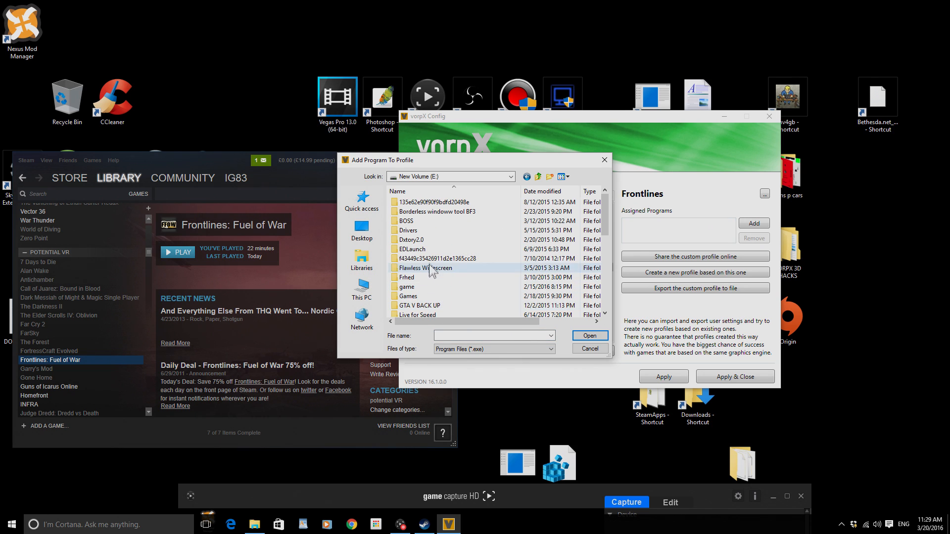
# Go through Steam > SteamApps > common > Frontlines Fuel of War > Binaries and pick FFOW.exe.
pyautogui.scroll(-3)
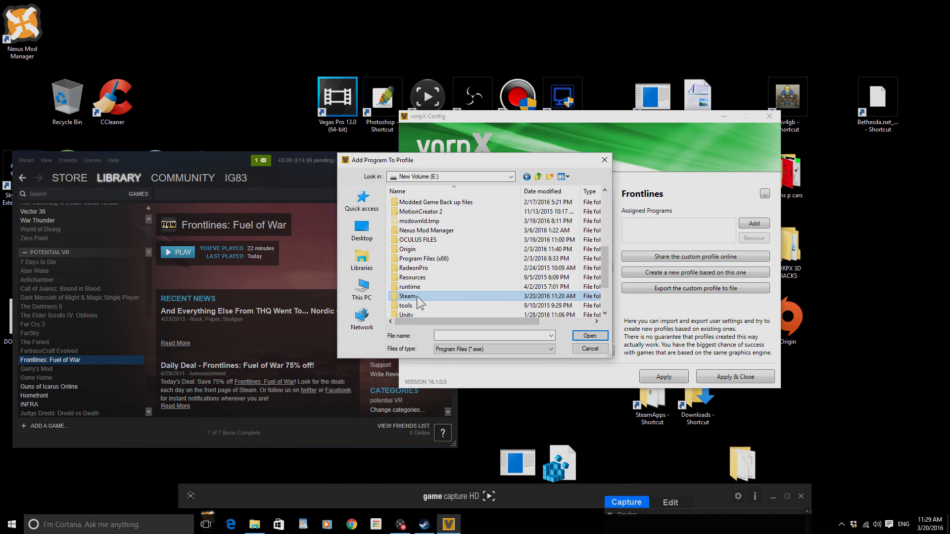
pyautogui.doubleClick(409, 296)
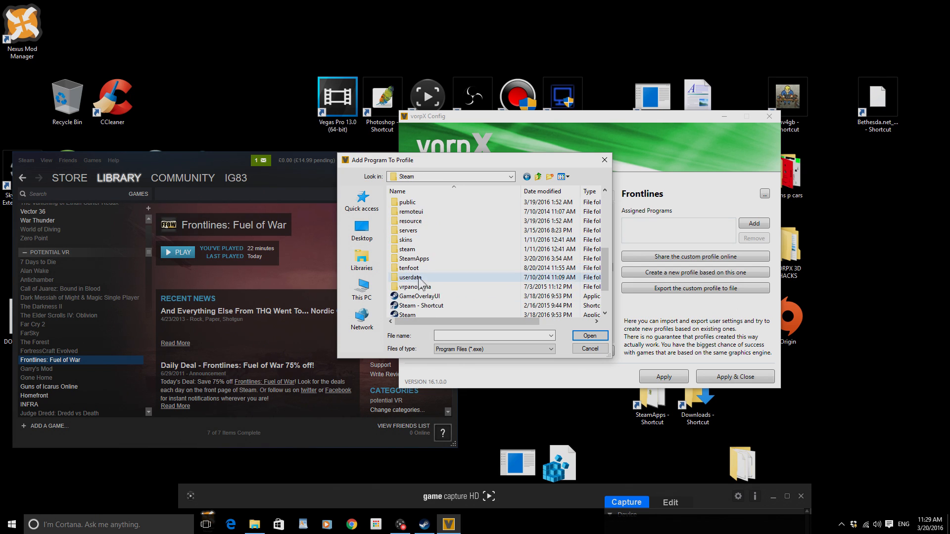
pyautogui.doubleClick(414, 258)
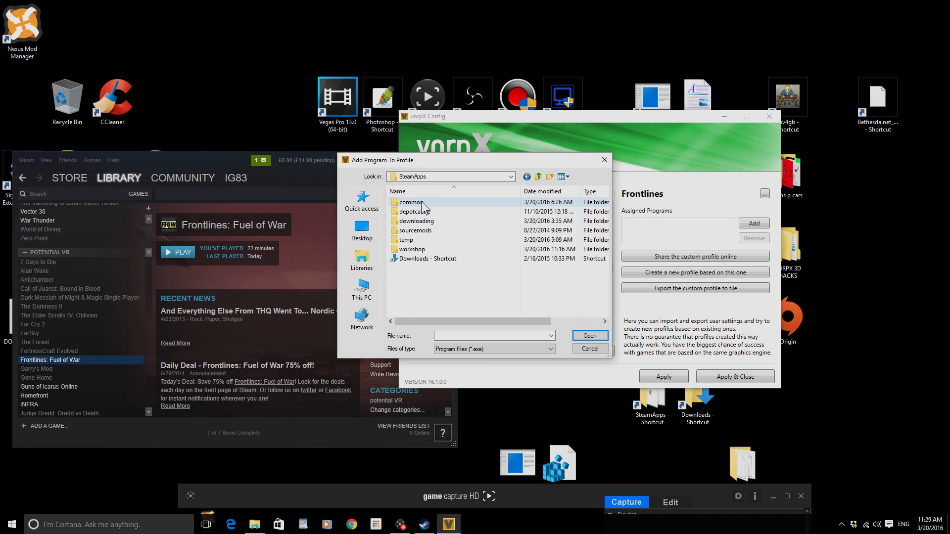
pyautogui.doubleClick(412, 202)
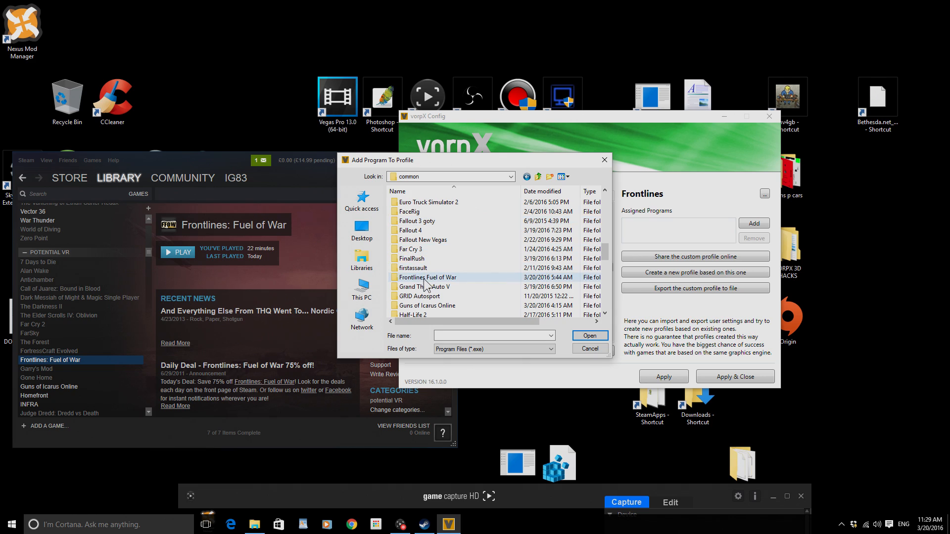
pyautogui.doubleClick(429, 277)
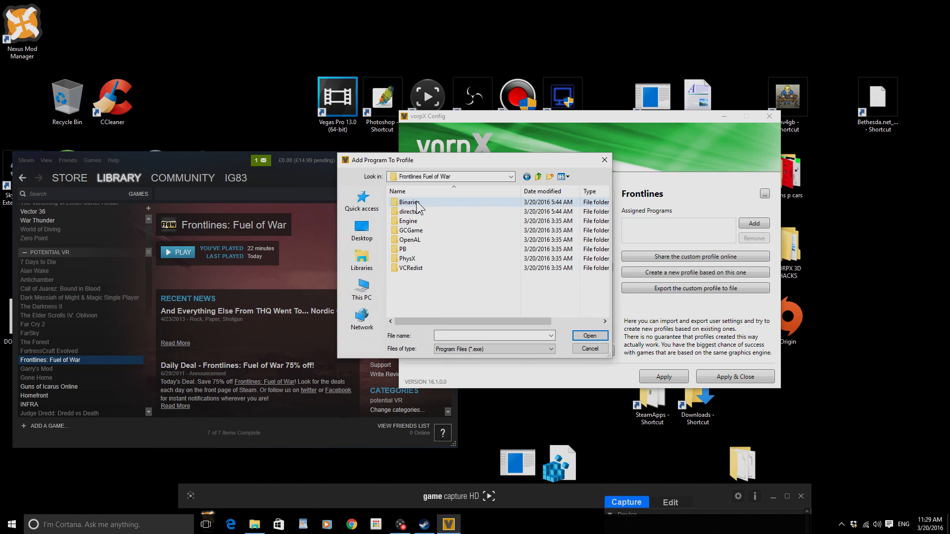
pyautogui.doubleClick(410, 202)
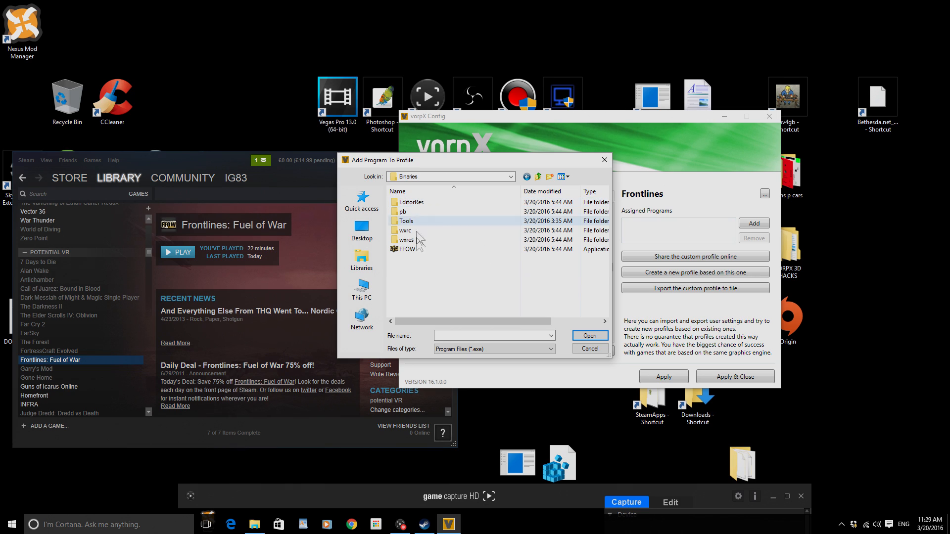
pyautogui.moveTo(413, 249)
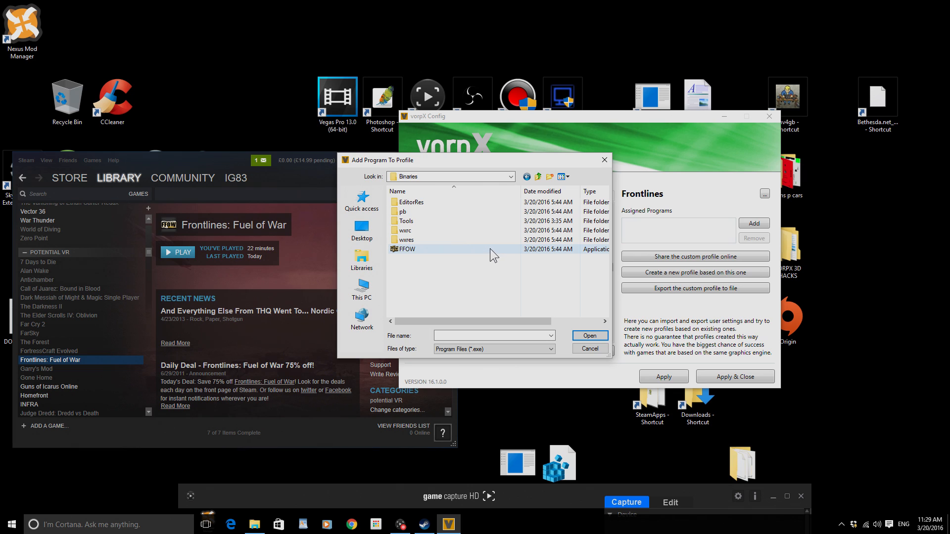
pyautogui.click(588, 335)
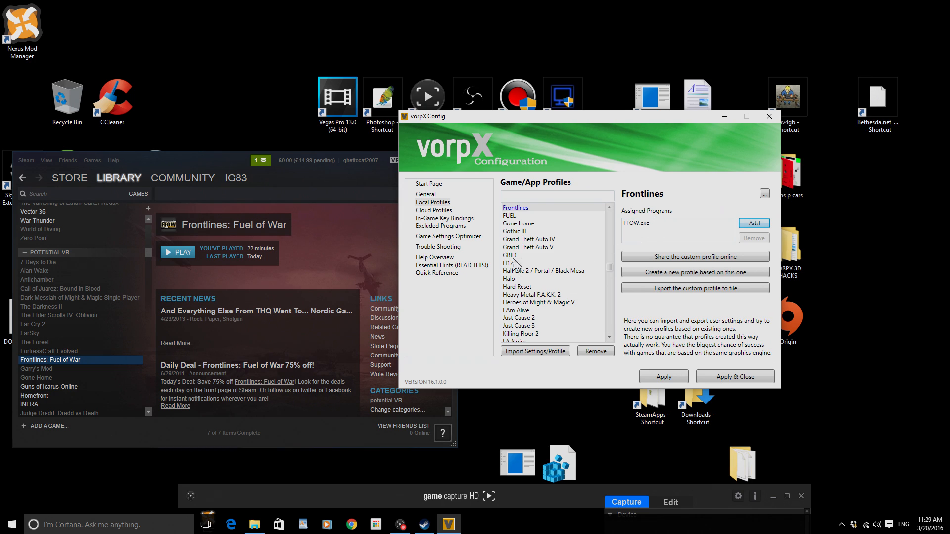
pyautogui.moveTo(630, 375)
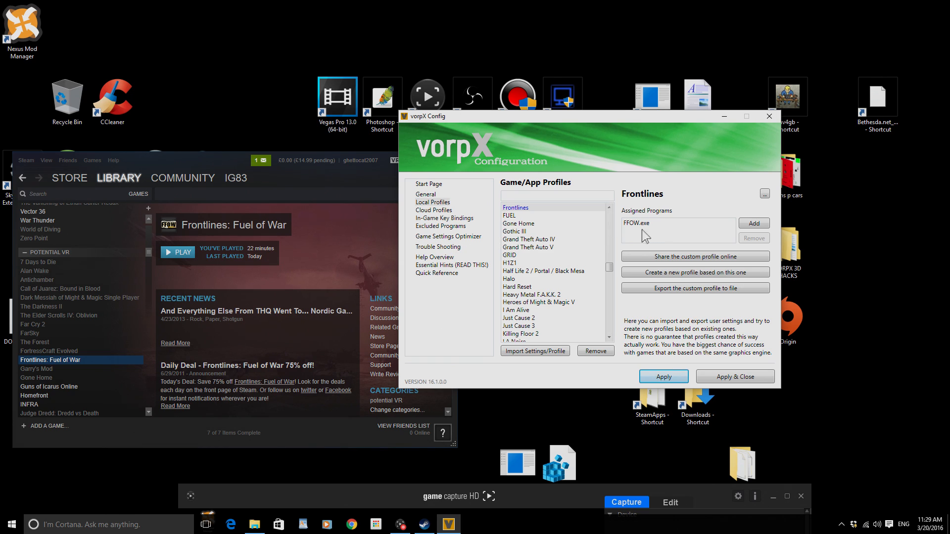
pyautogui.moveTo(768, 116)
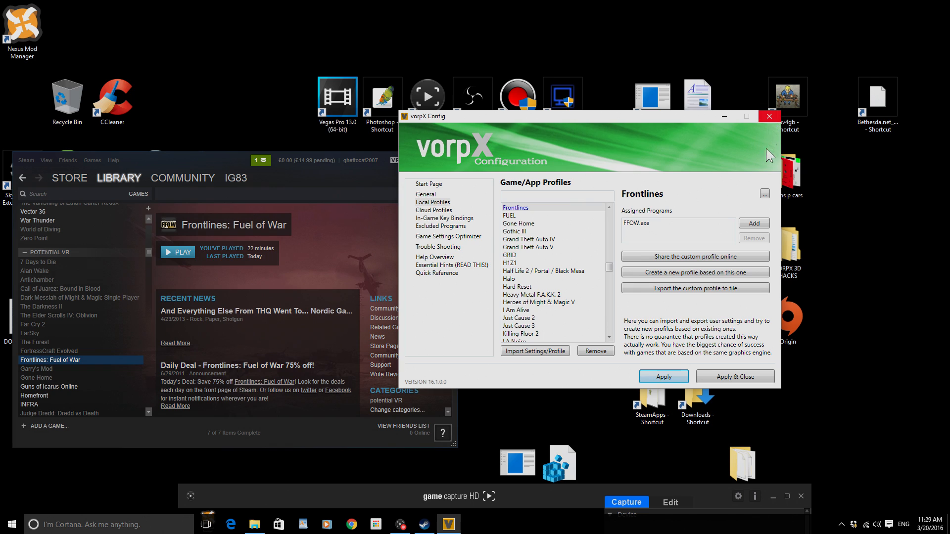
# Close vorpX Config, briefly open and close Settings, then launch File Explorer.
pyautogui.click(768, 116)
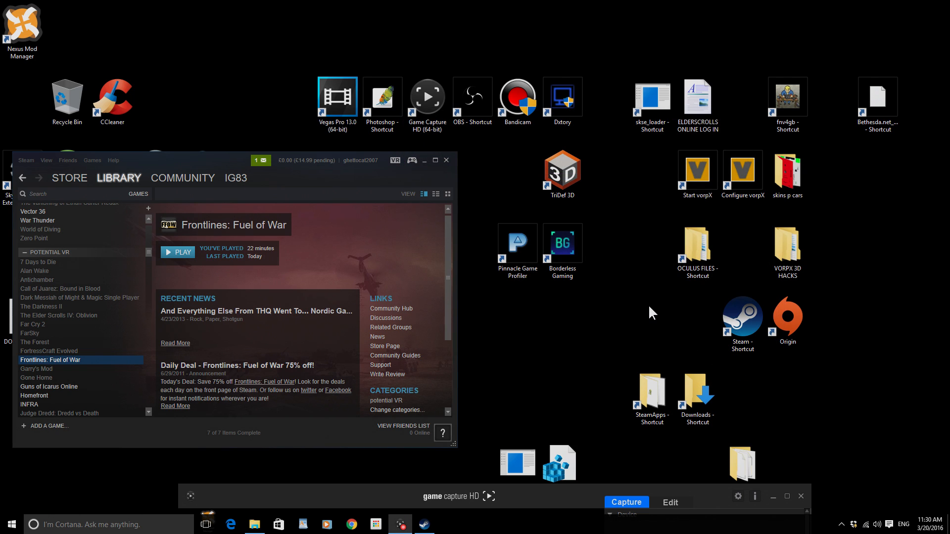
pyautogui.click(697, 394)
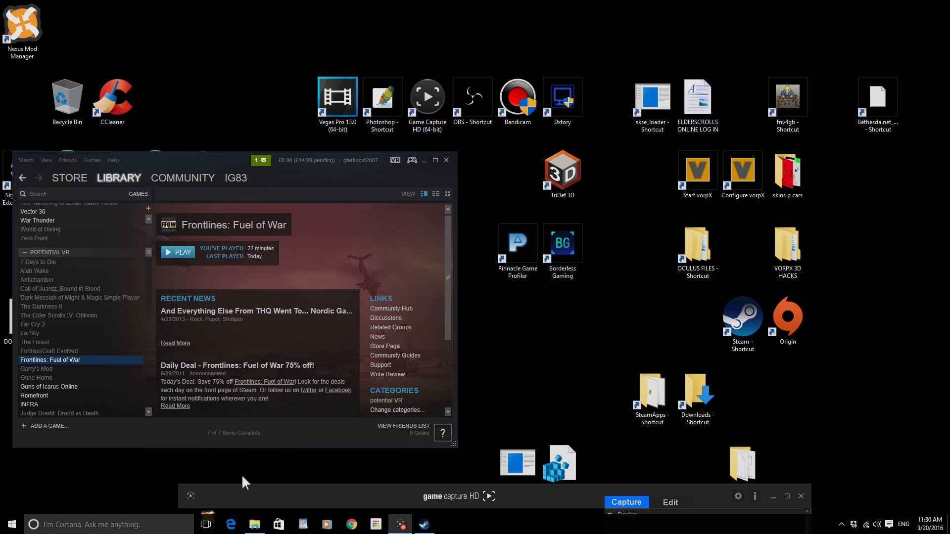
pyautogui.click(8, 523)
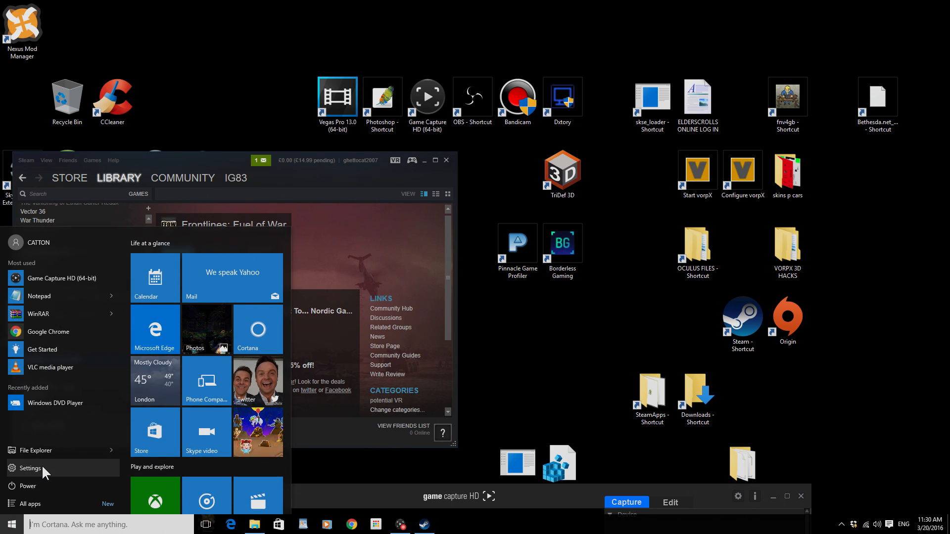
pyautogui.click(30, 468)
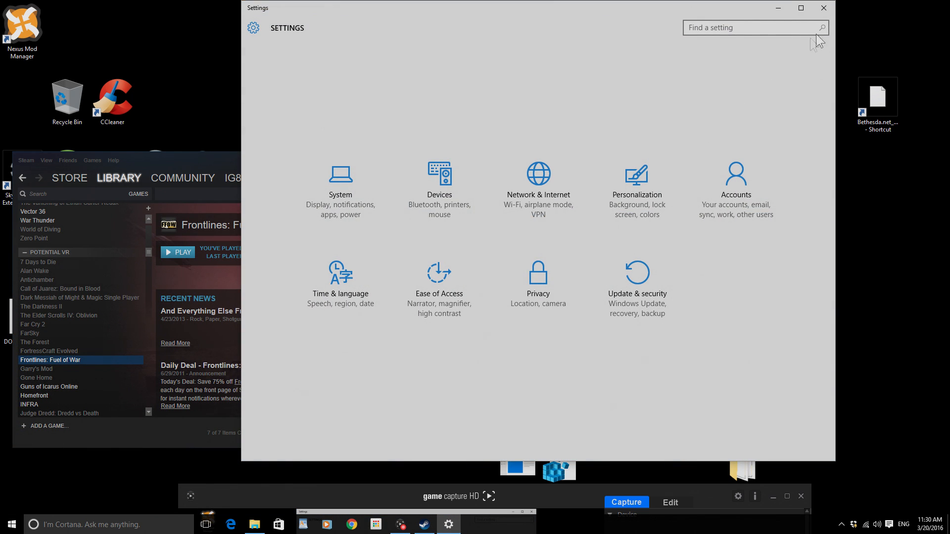
pyautogui.click(823, 8)
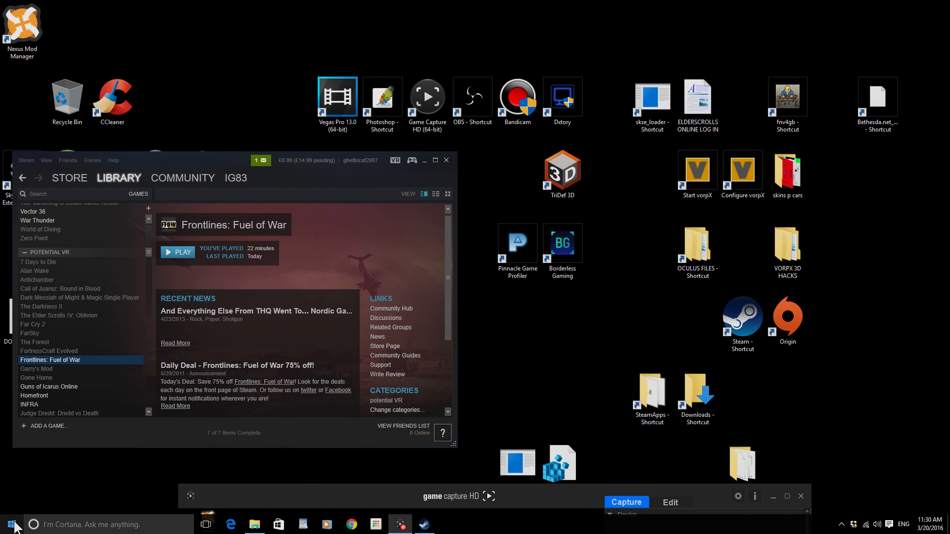
pyautogui.click(10, 524)
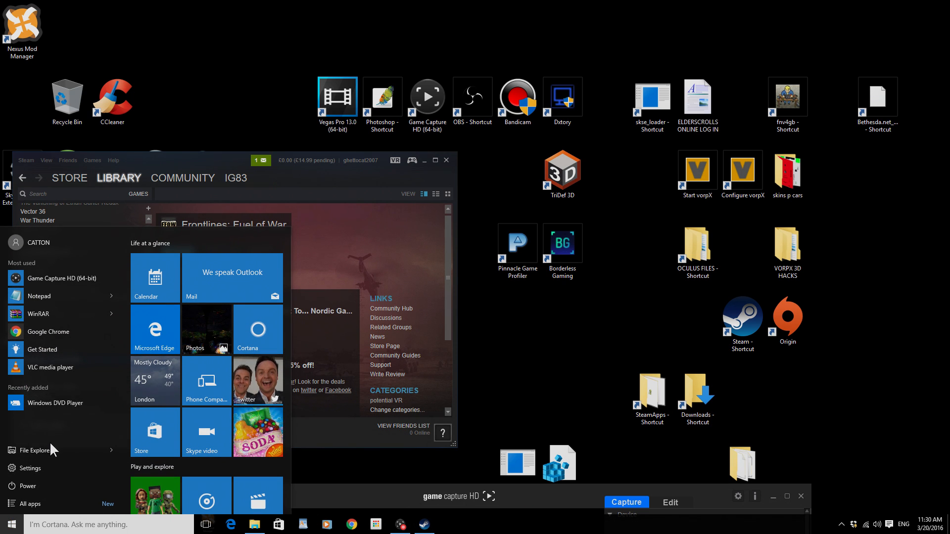
pyautogui.click(36, 450)
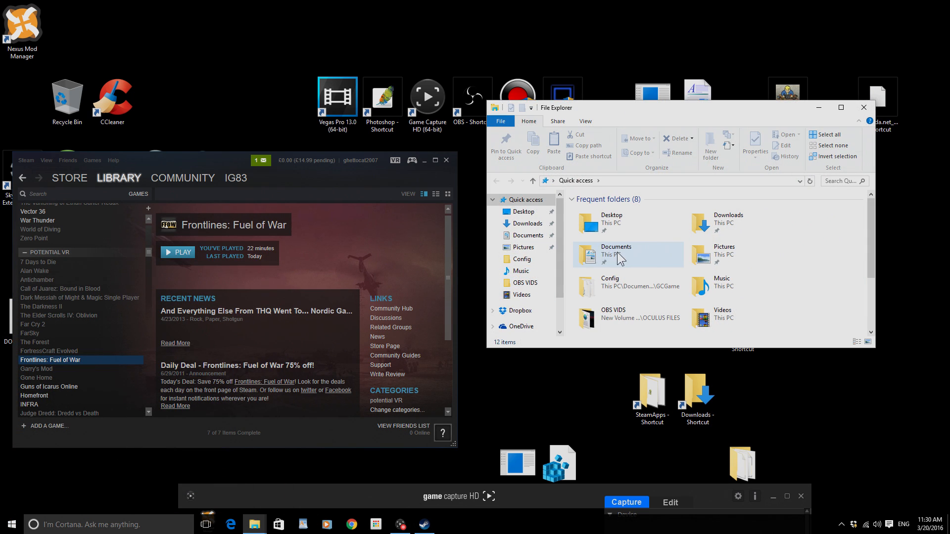
# Browse Documents > my games > Frontlines - Fuel of War > GCGame and open GCInput in Notepad.
pyautogui.doubleClick(615, 251)
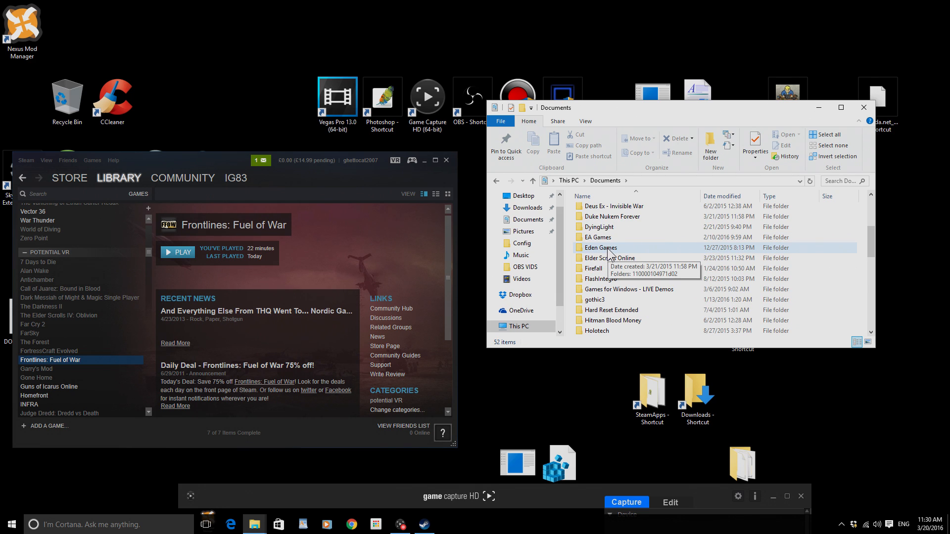
pyautogui.scroll(-3)
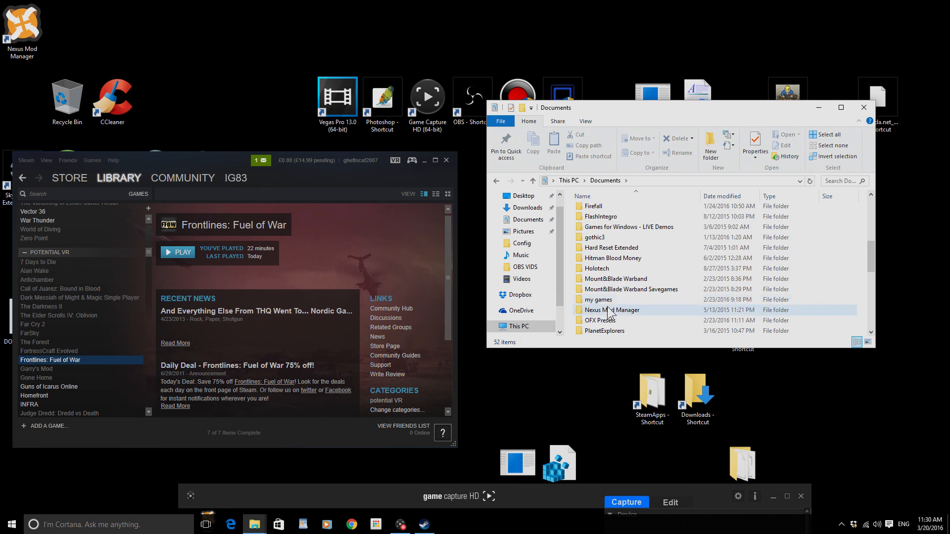
pyautogui.doubleClick(596, 299)
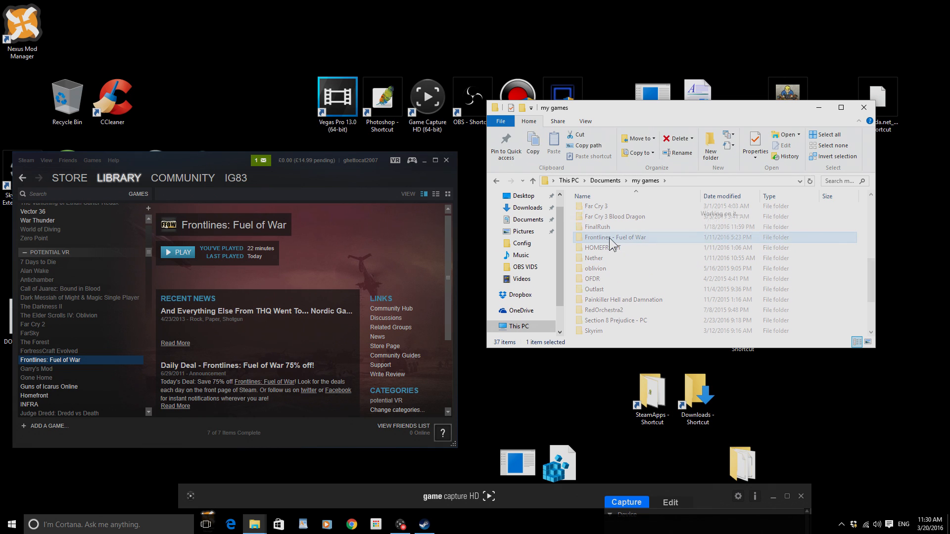
pyautogui.doubleClick(615, 237)
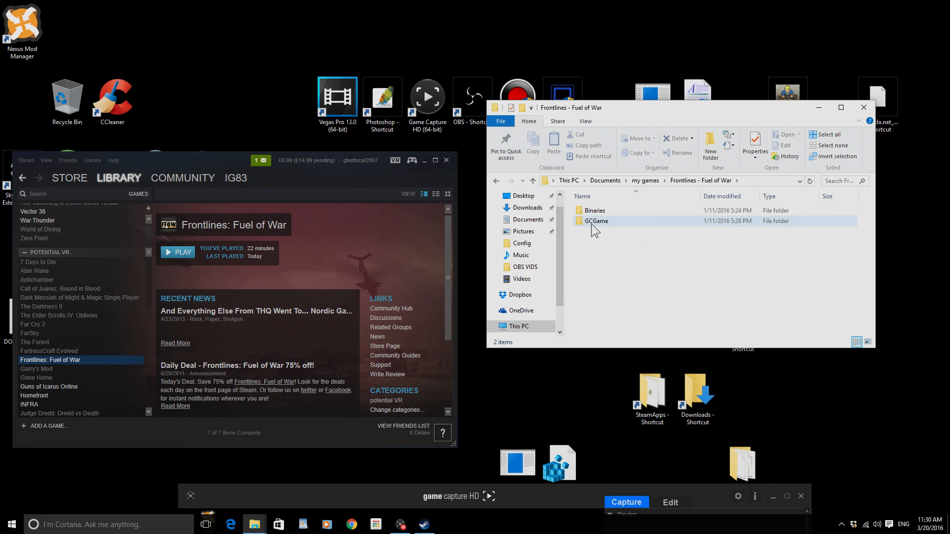
pyautogui.doubleClick(596, 221)
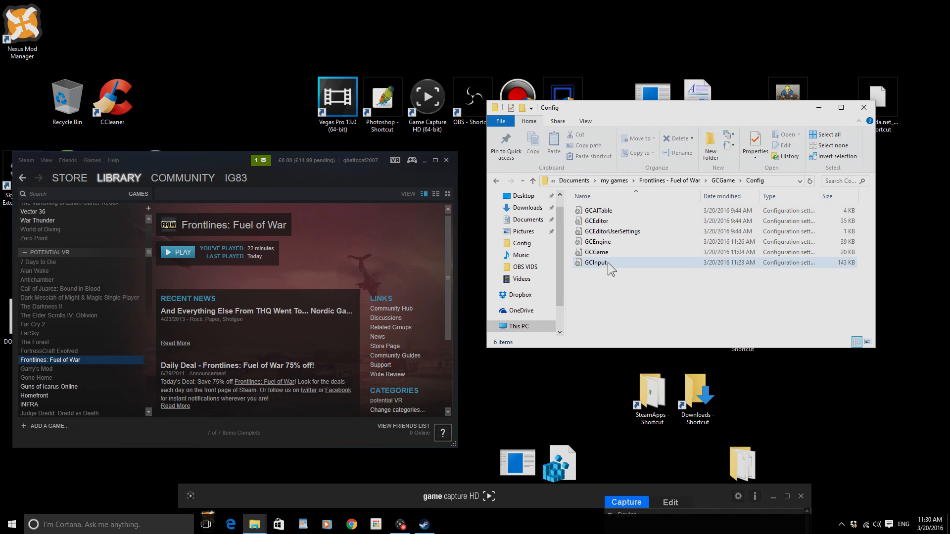
pyautogui.click(596, 262)
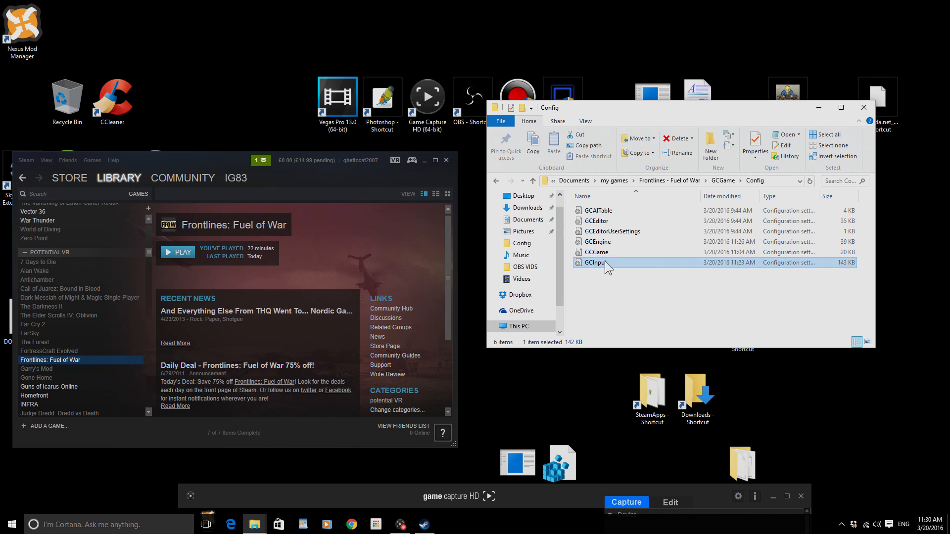
pyautogui.doubleClick(595, 262)
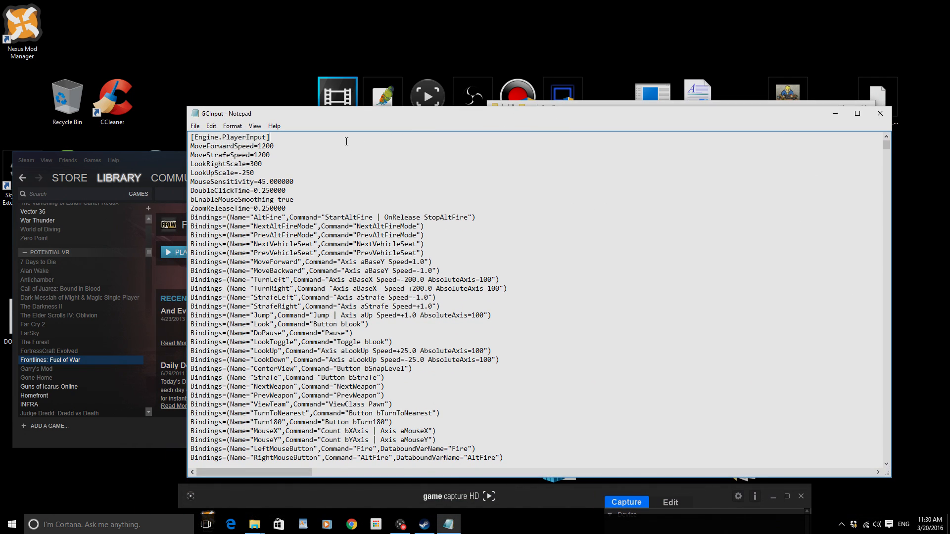
# Find the Engine.Console section in GCInput and set ConsoleKey to m.
pyautogui.write('c')
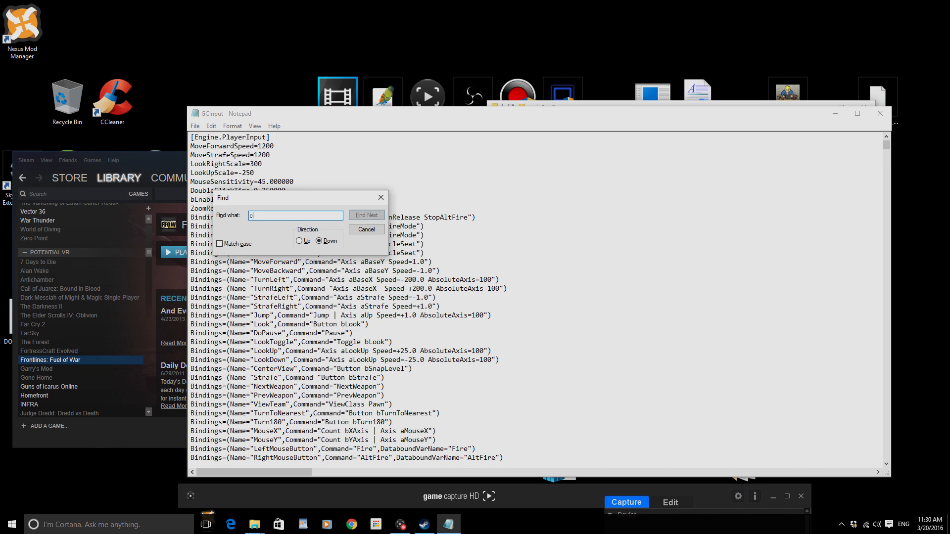
pyautogui.click(366, 215)
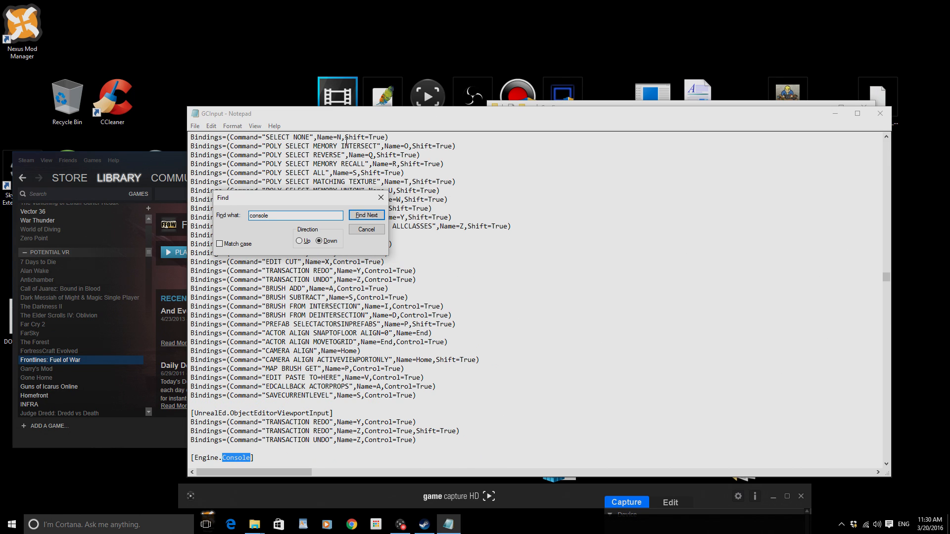
pyautogui.click(367, 229)
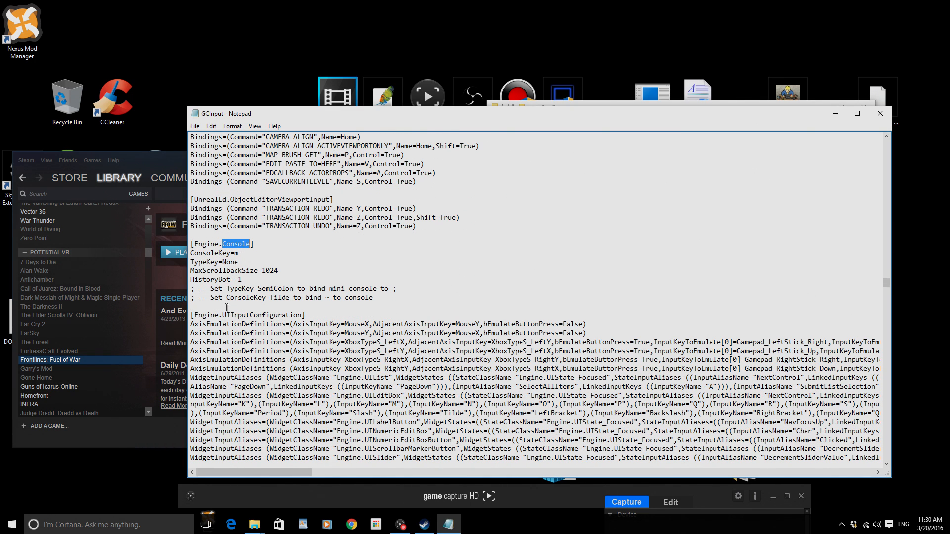
pyautogui.moveTo(219, 250)
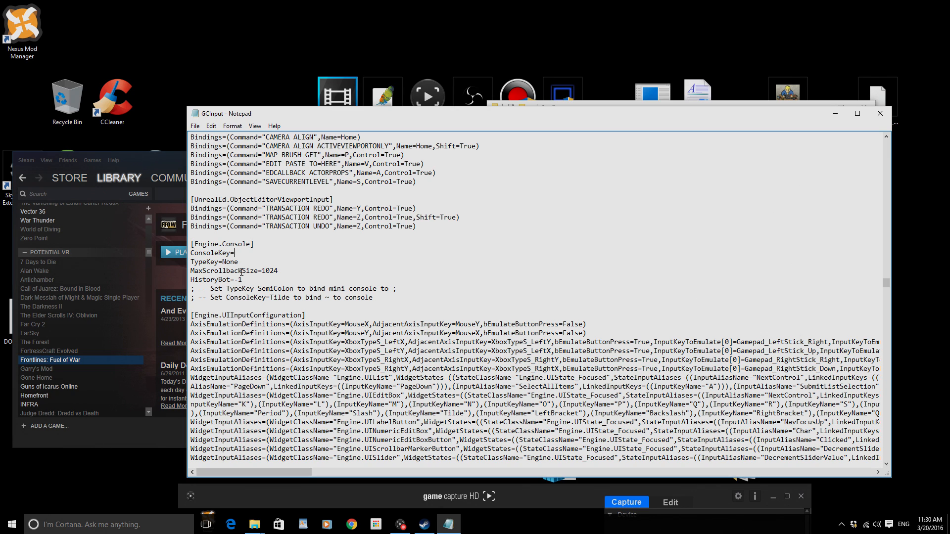
pyautogui.write('m')
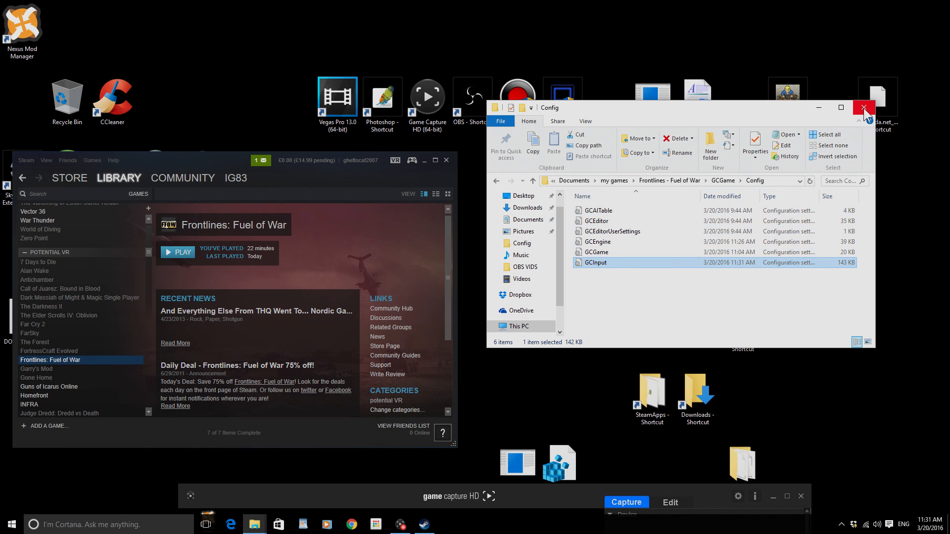
pyautogui.moveTo(866, 115)
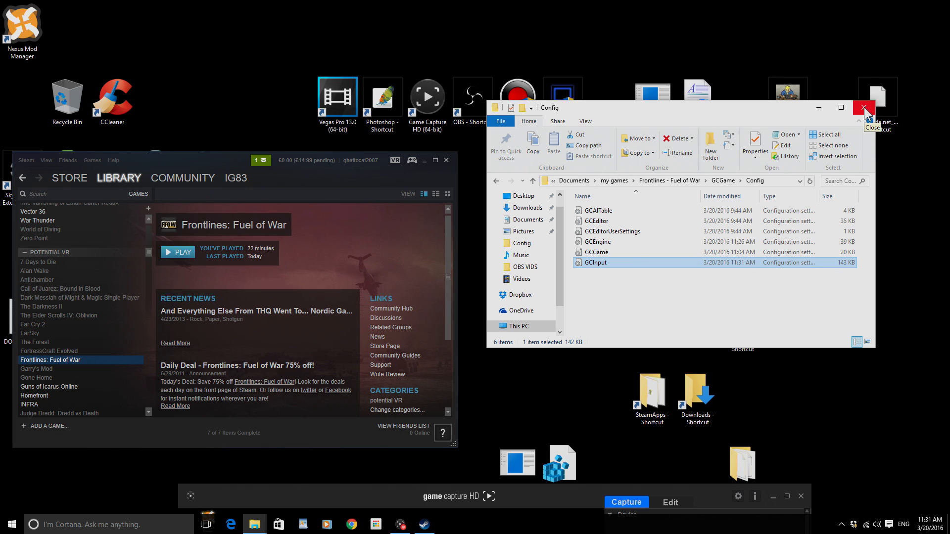
# Close the Config folder window and check the system tray.
pyautogui.click(866, 108)
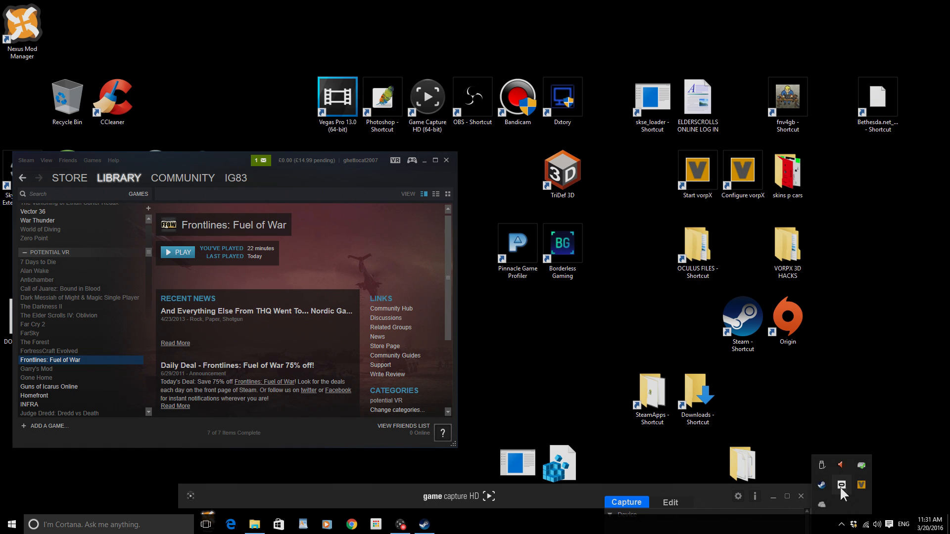
pyautogui.click(842, 485)
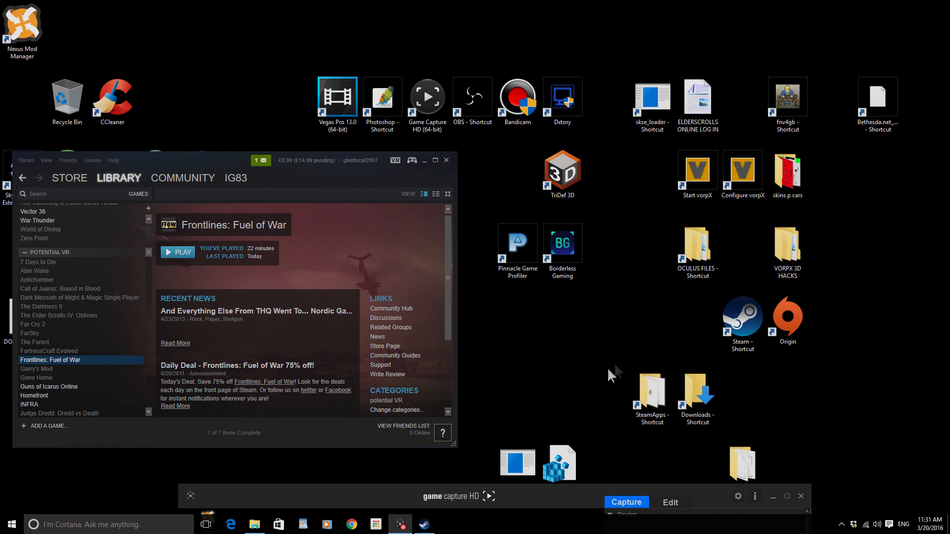
pyautogui.moveTo(241, 273)
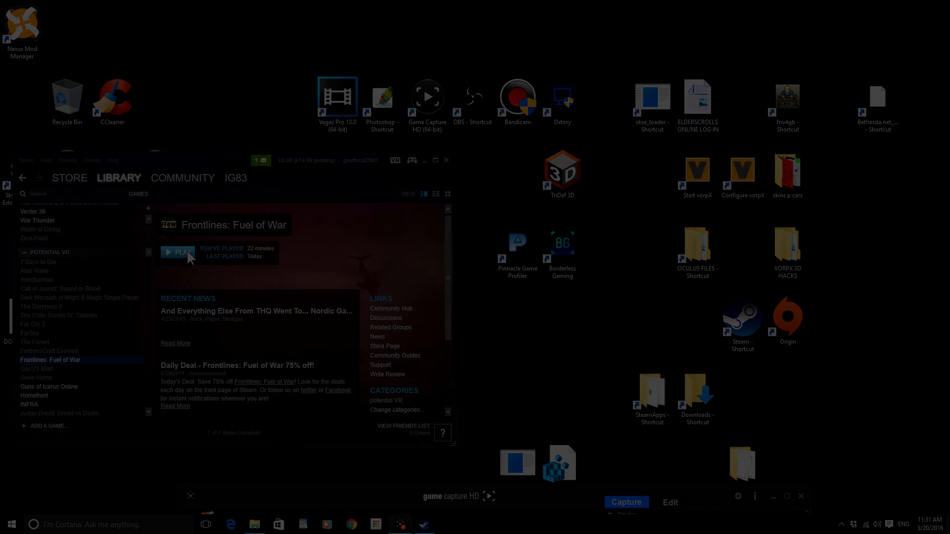
# Start Frontlines: Fuel of War from the Steam library's Play button.
pyautogui.click(178, 252)
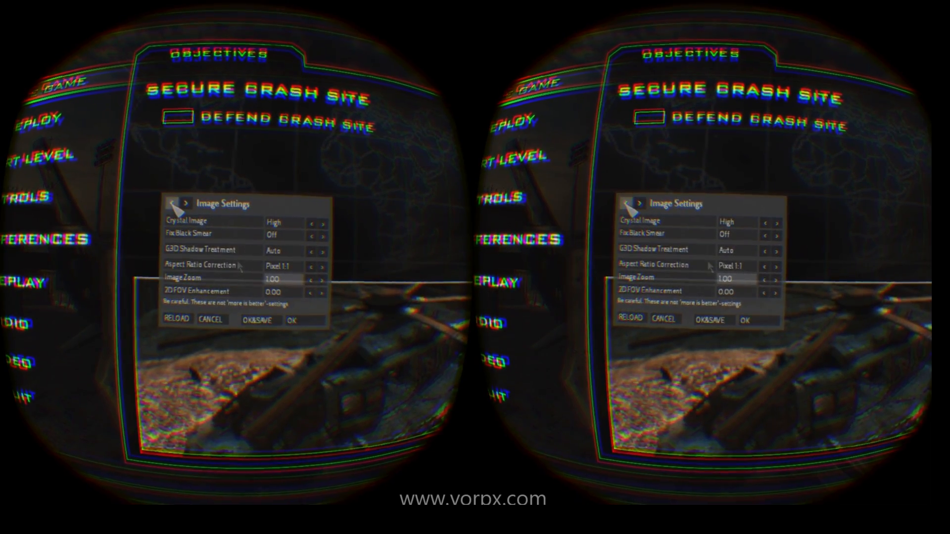
# Page the vorpX menu from Main through Image Settings to Display Settings.
pyautogui.click(172, 204)
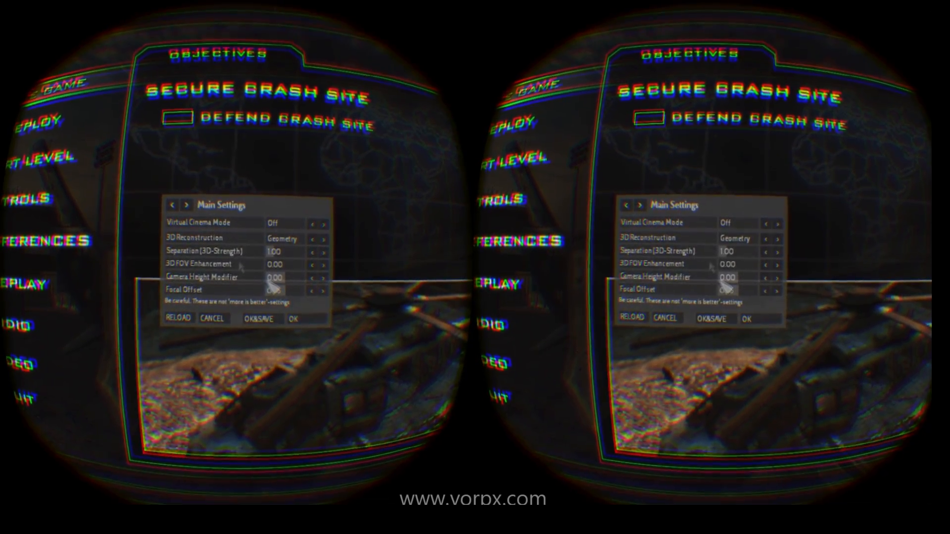
pyautogui.click(325, 292)
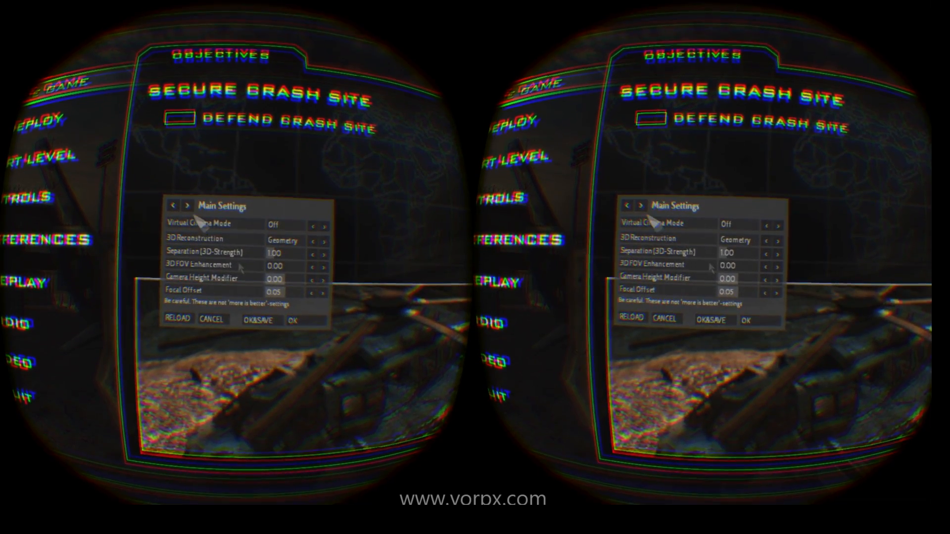
pyautogui.click(188, 205)
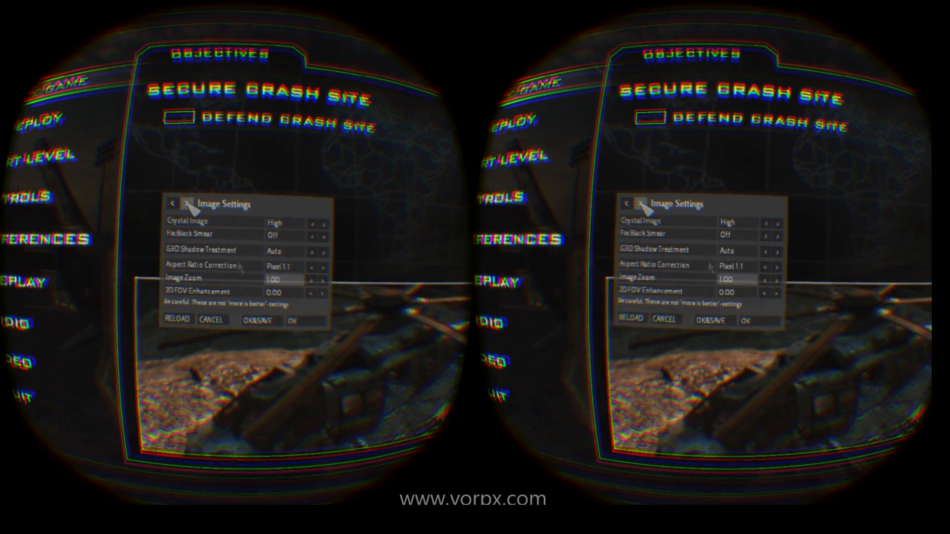
pyautogui.click(186, 203)
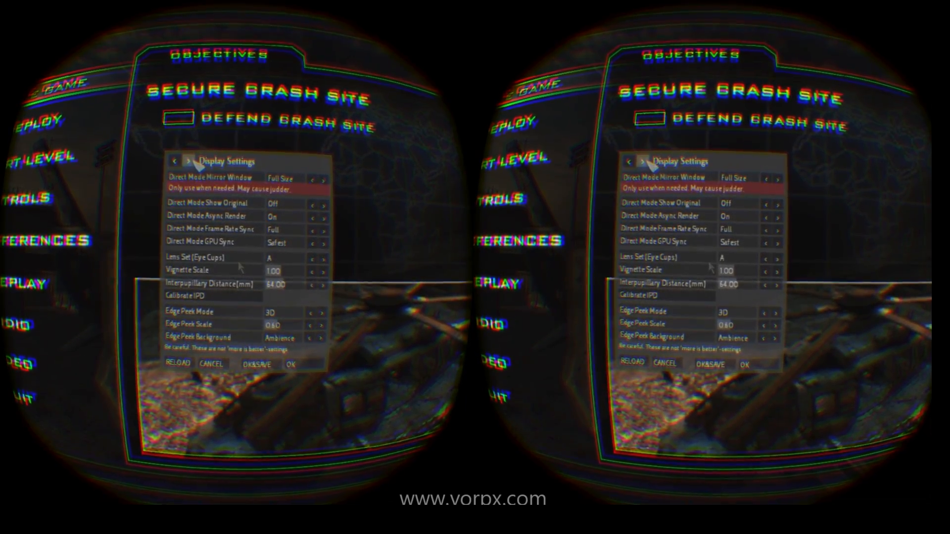
# In Head Tracking Settings, reduce HT Sensitivity step by step from 0.47 to 0.30.
pyautogui.click(190, 162)
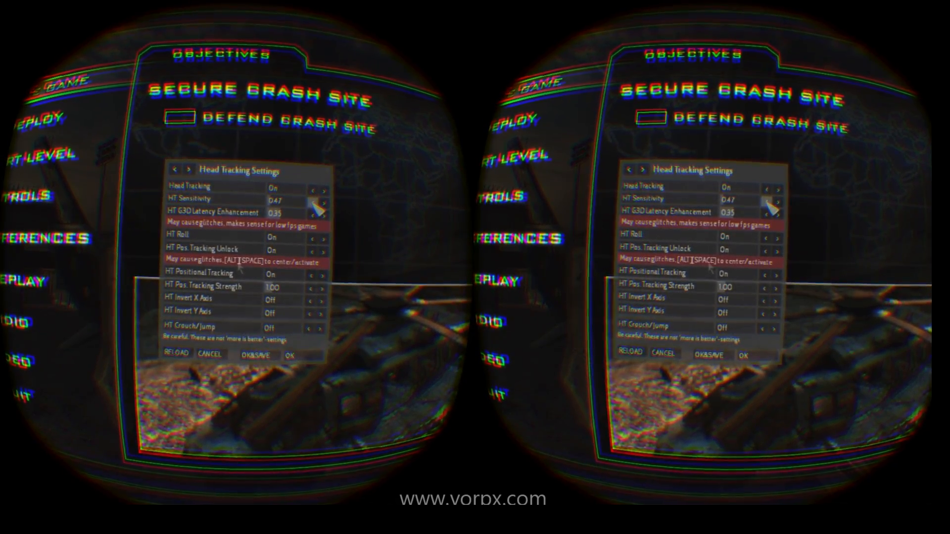
pyautogui.click(311, 198)
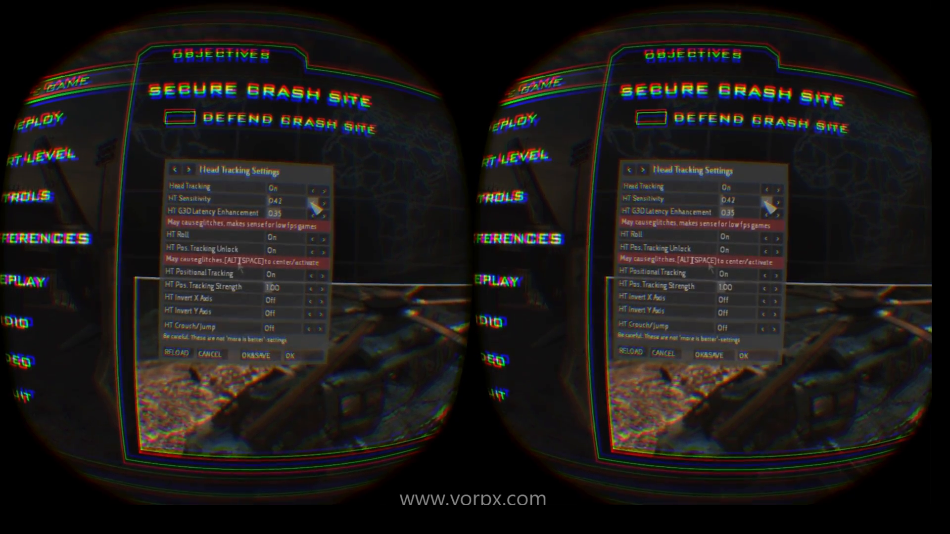
pyautogui.click(316, 198)
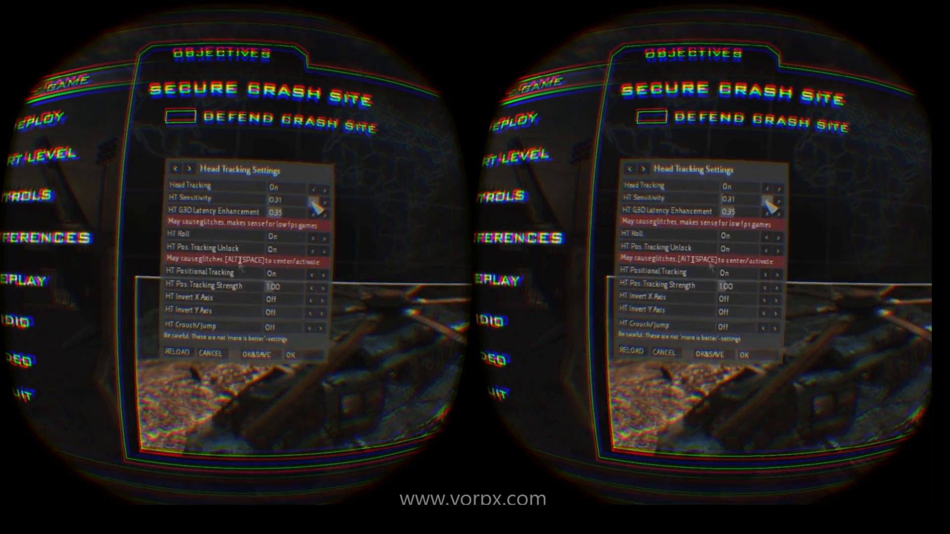
pyautogui.click(316, 199)
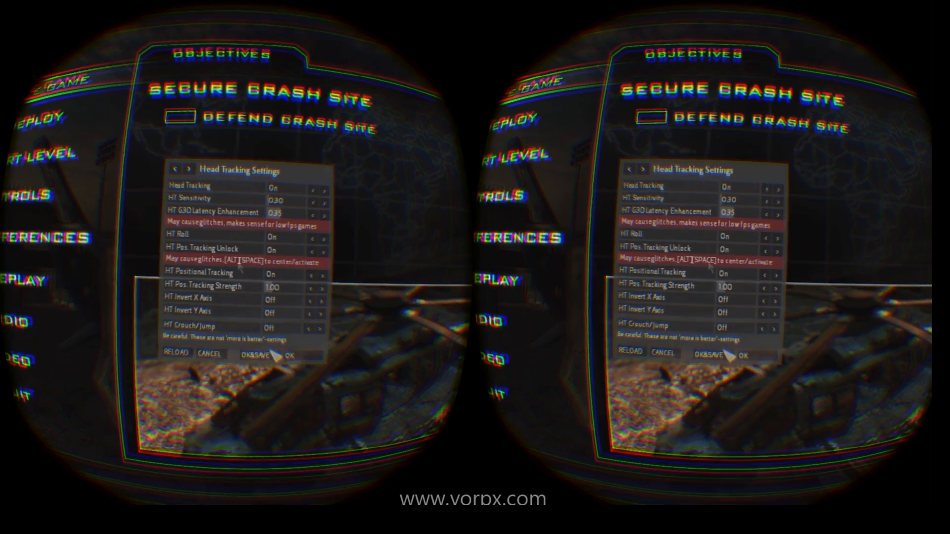